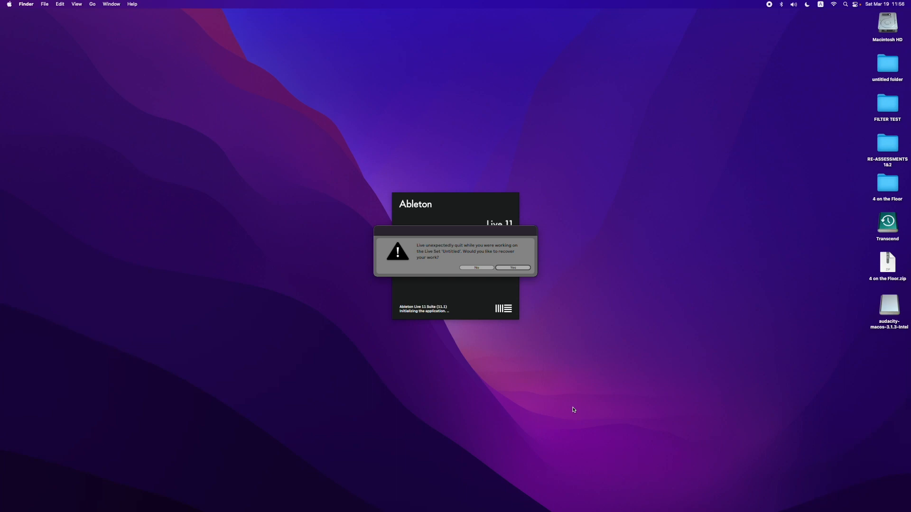
pyautogui.moveTo(506, 331)
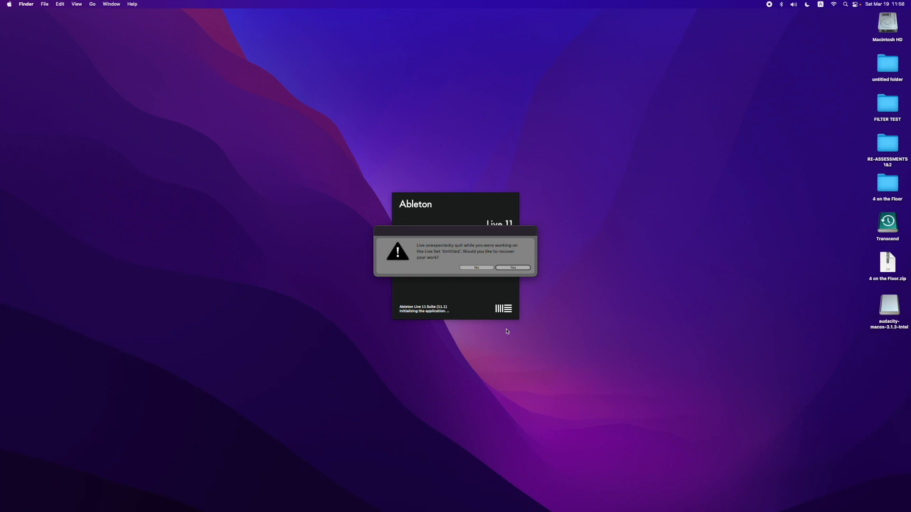
pyautogui.moveTo(504, 272)
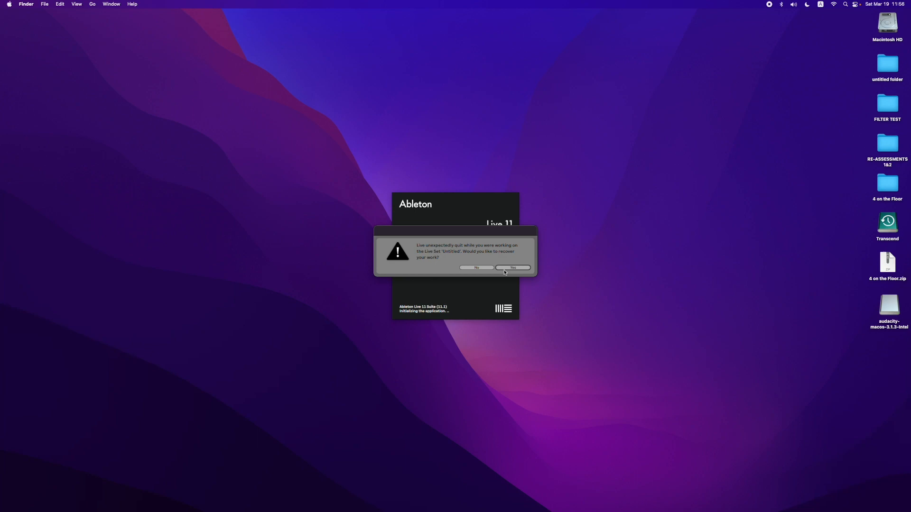
pyautogui.moveTo(289, 245)
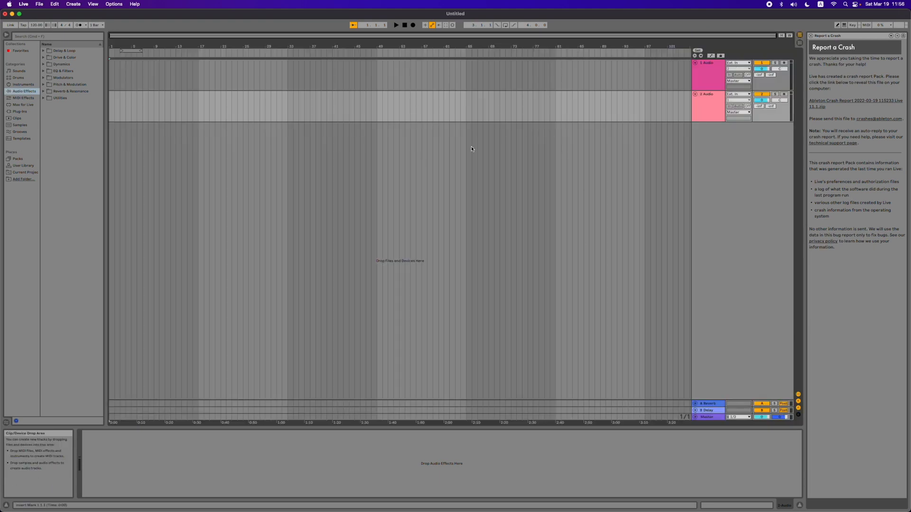
pyautogui.moveTo(477, 151)
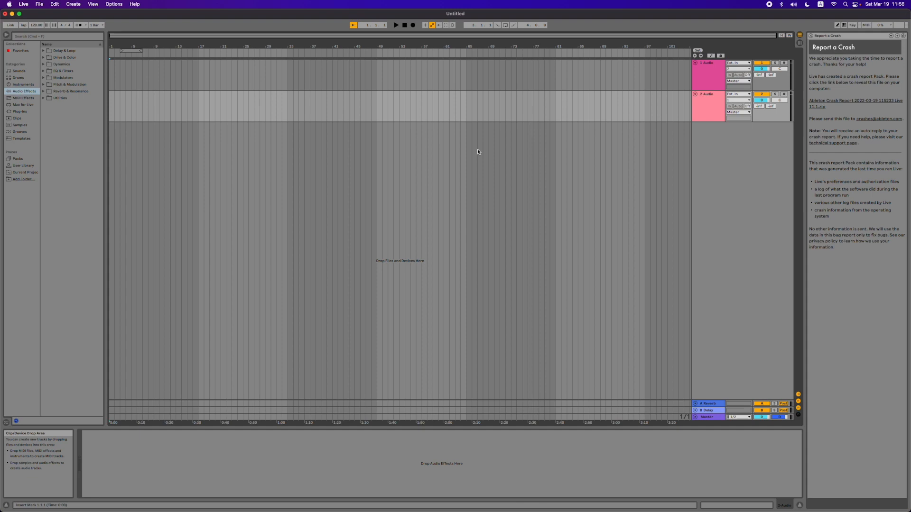
pyautogui.moveTo(484, 147)
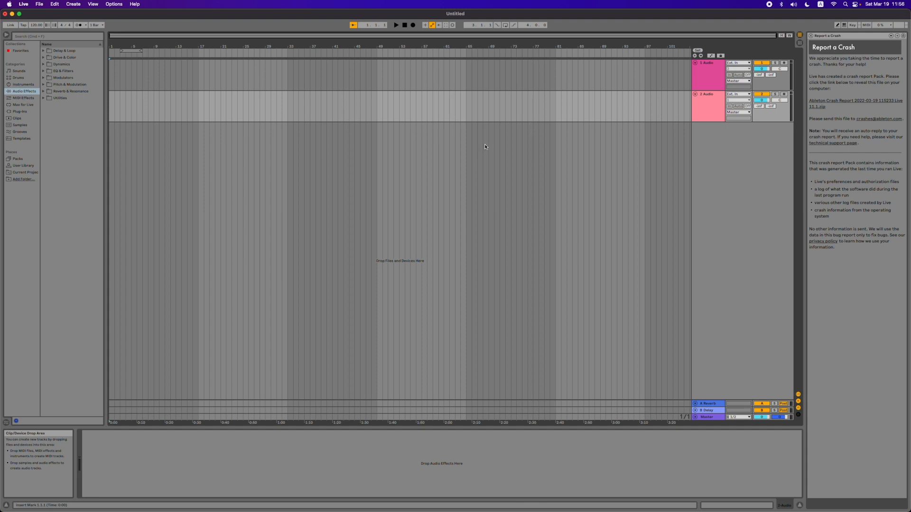
pyautogui.moveTo(526, 140)
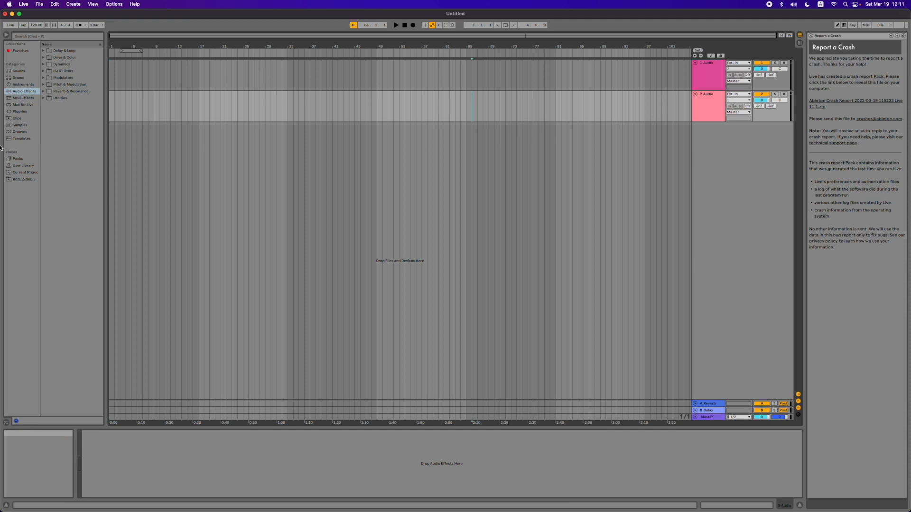
pyautogui.click(16, 109)
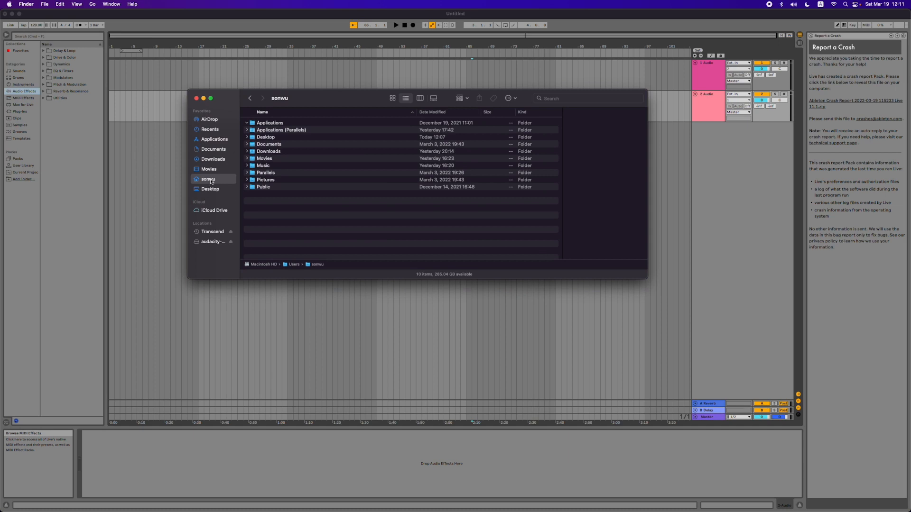
pyautogui.moveTo(210, 183)
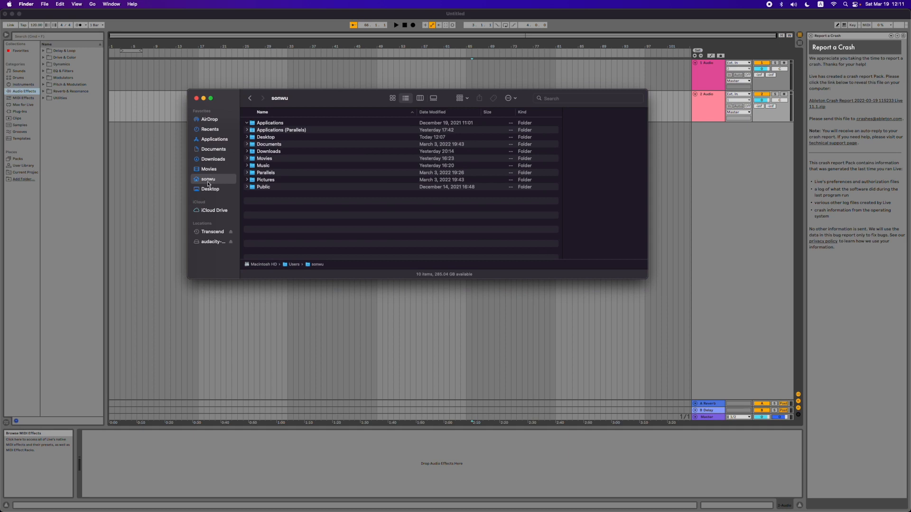
pyautogui.moveTo(236, 172)
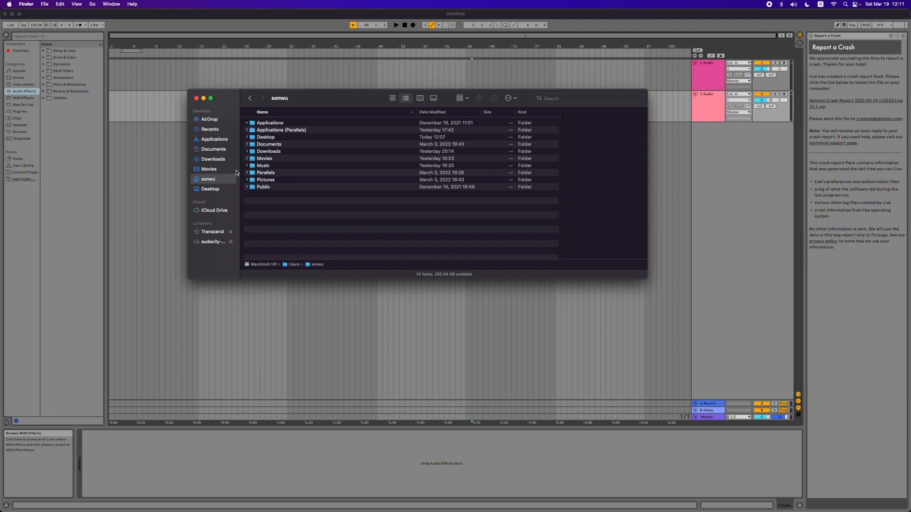
pyautogui.doubleClick(262, 165)
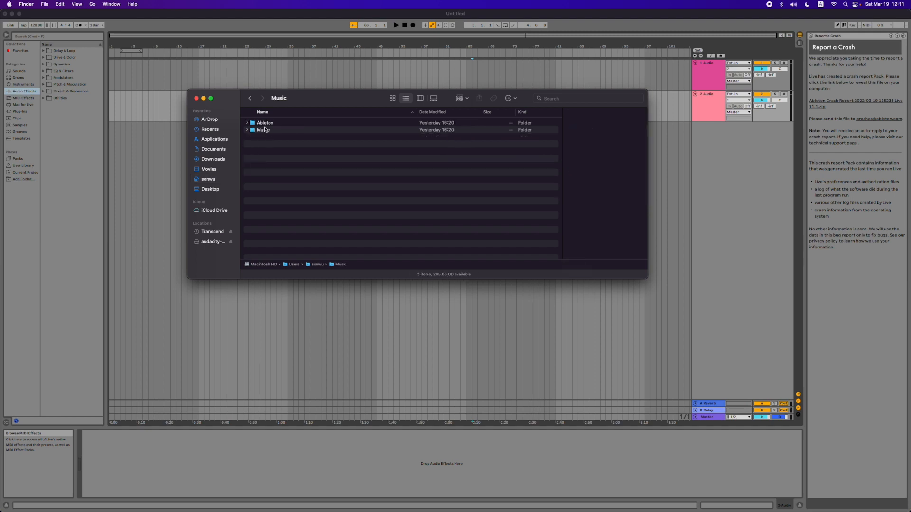
pyautogui.doubleClick(264, 122)
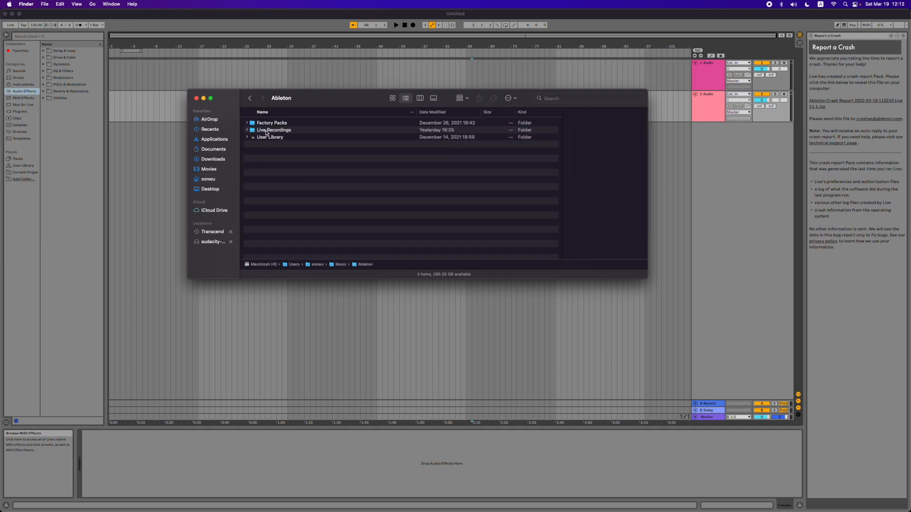
pyautogui.doubleClick(274, 130)
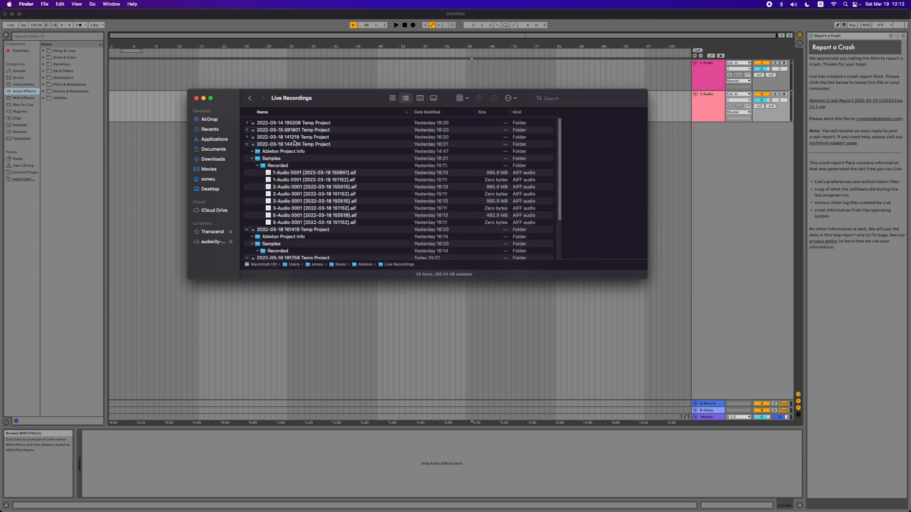
pyautogui.click(293, 144)
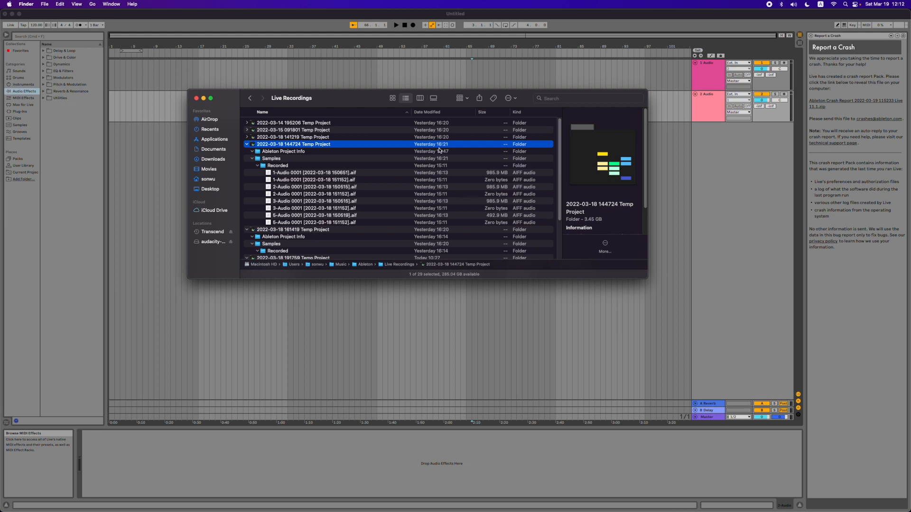
pyautogui.moveTo(429, 177)
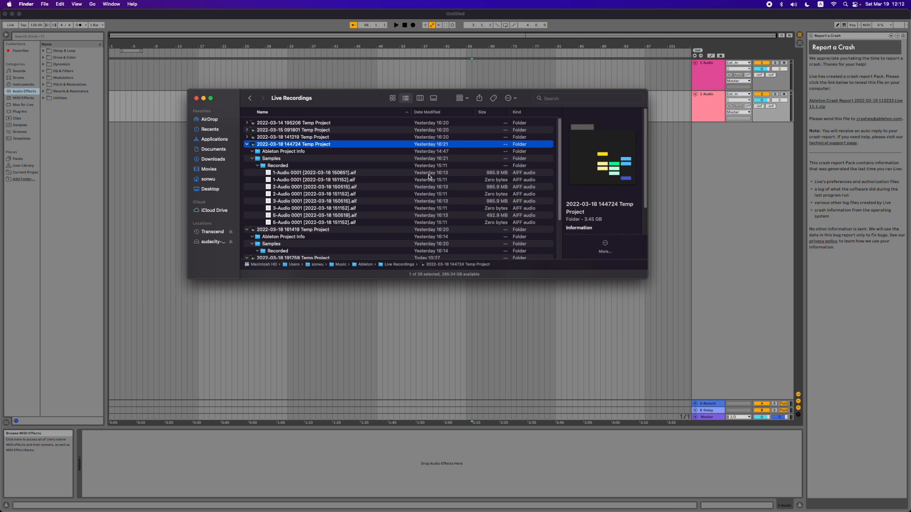
pyautogui.moveTo(445, 152)
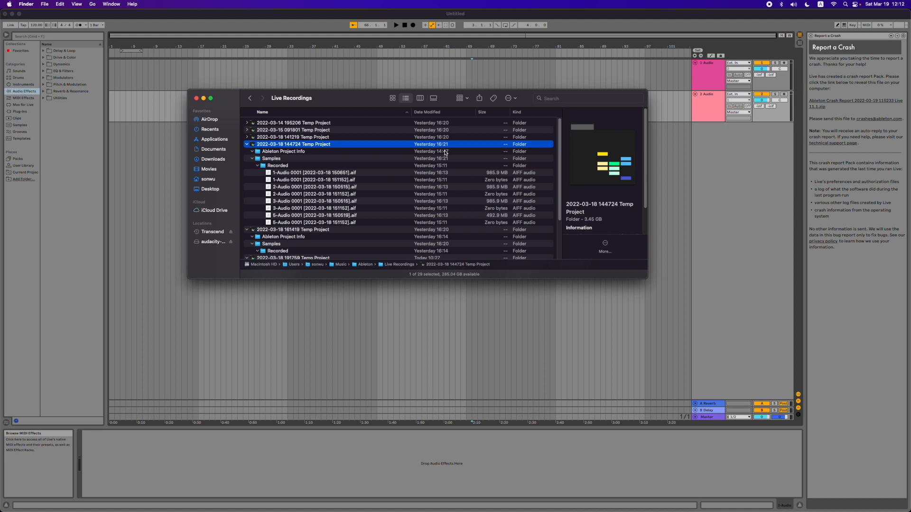
pyautogui.moveTo(318, 169)
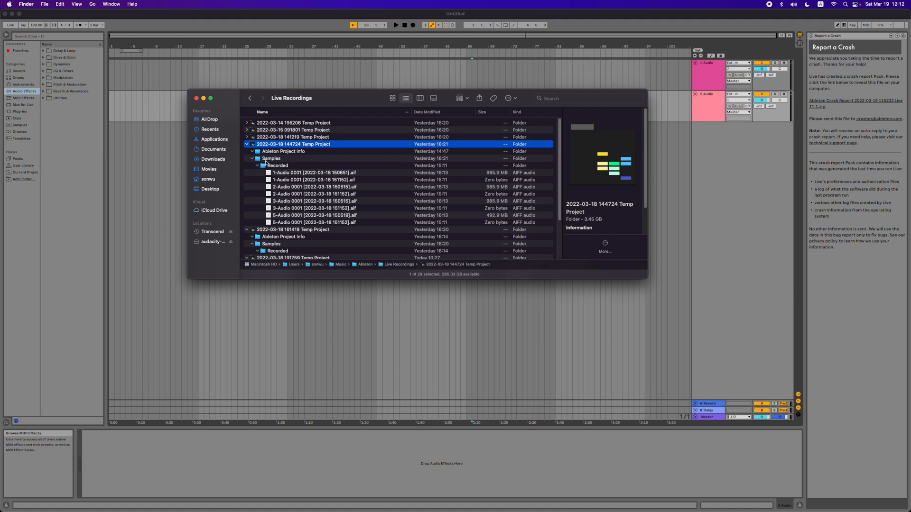
pyautogui.click(277, 165)
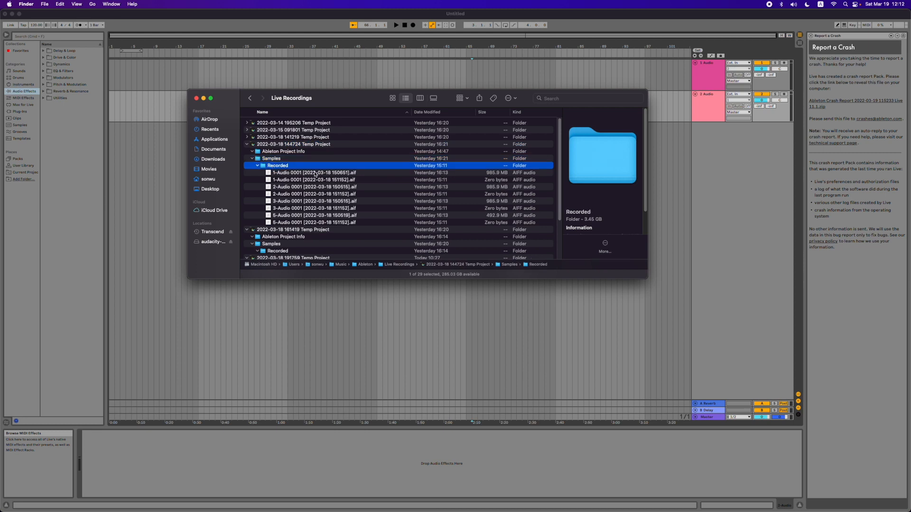
pyautogui.click(314, 172)
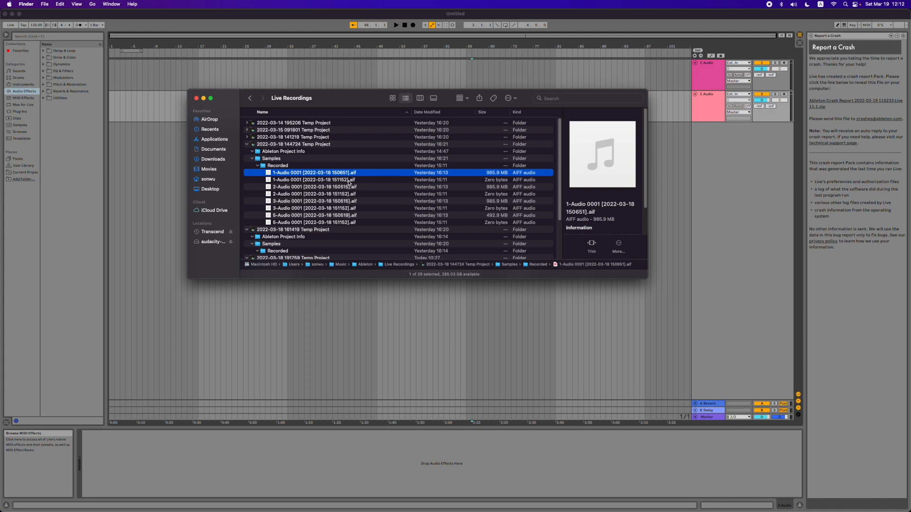
pyautogui.moveTo(349, 181)
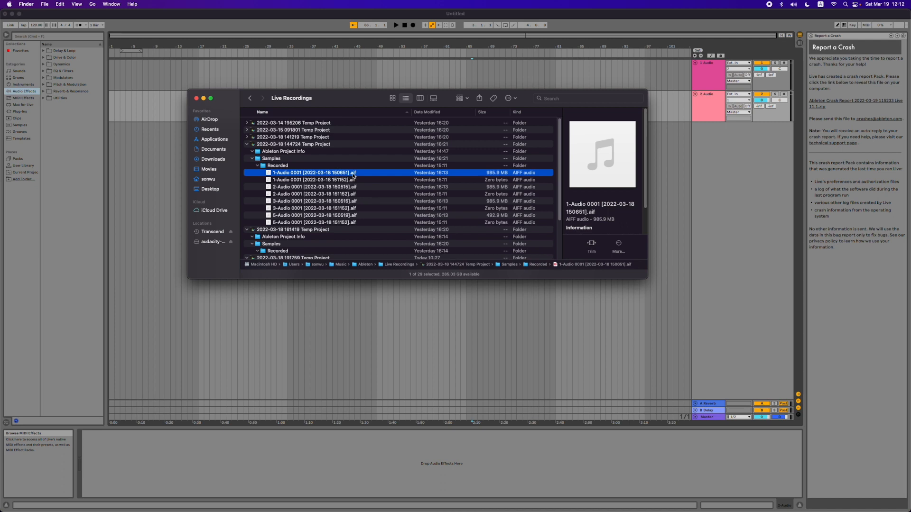
pyautogui.press('space')
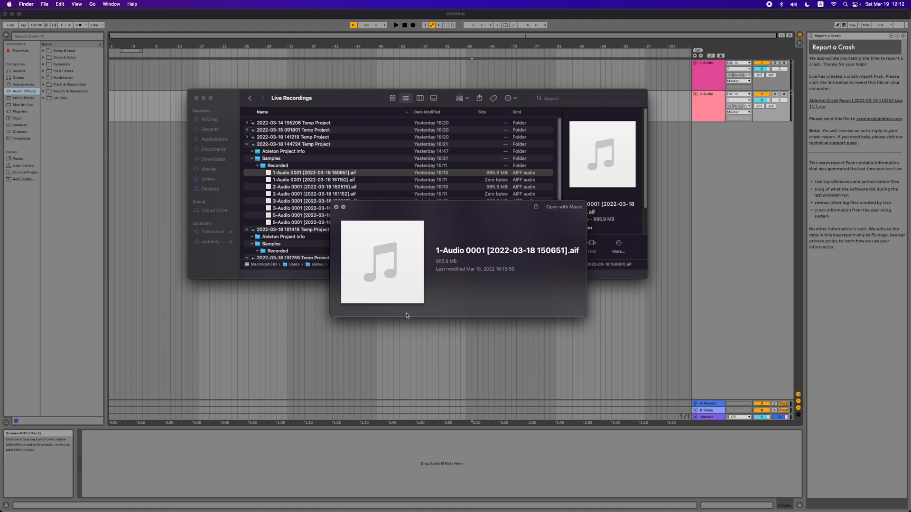
pyautogui.moveTo(265, 292)
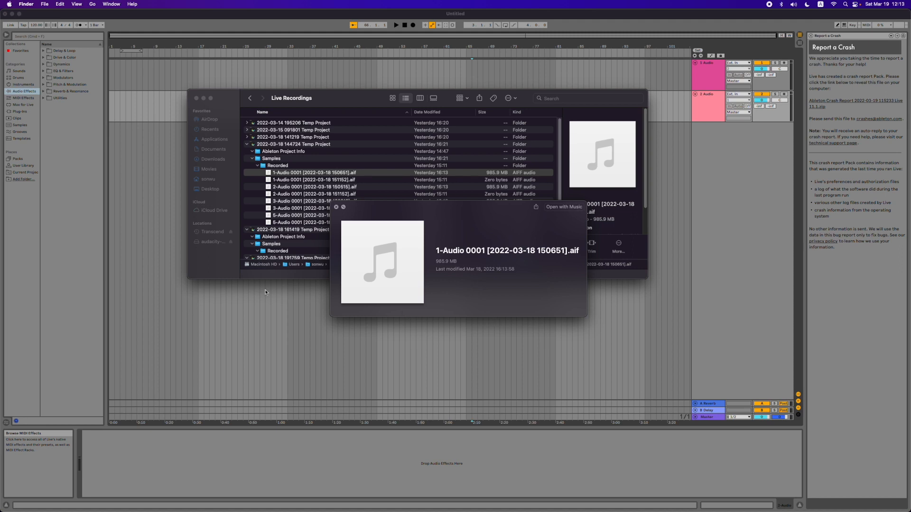
pyautogui.moveTo(331, 264)
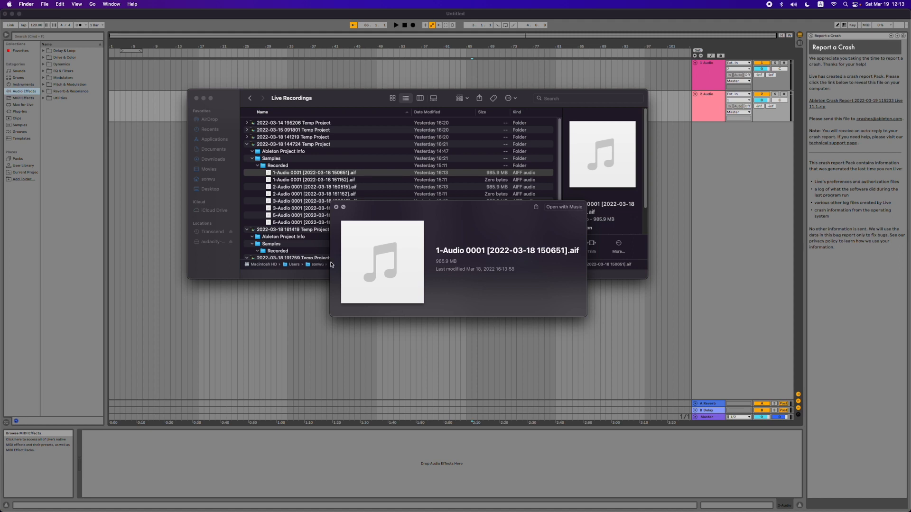
pyautogui.click(314, 172)
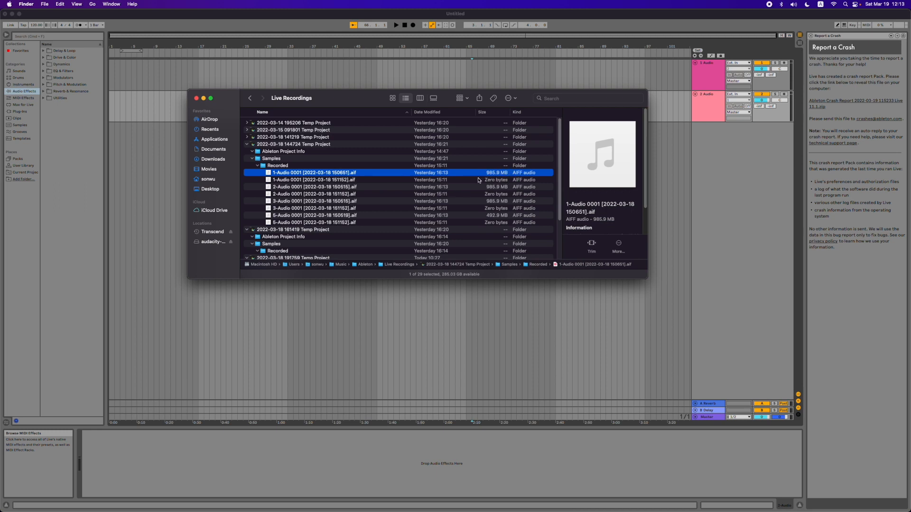
pyautogui.moveTo(376, 152)
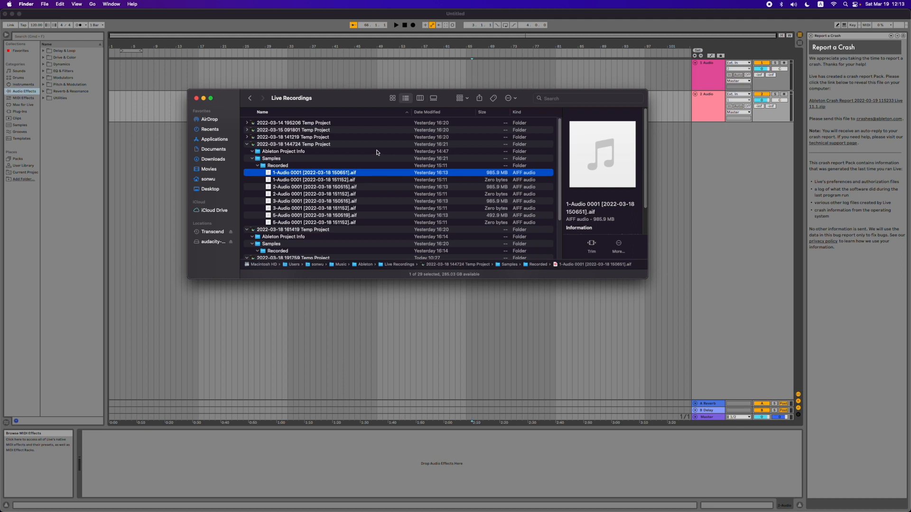
pyautogui.moveTo(370, 103)
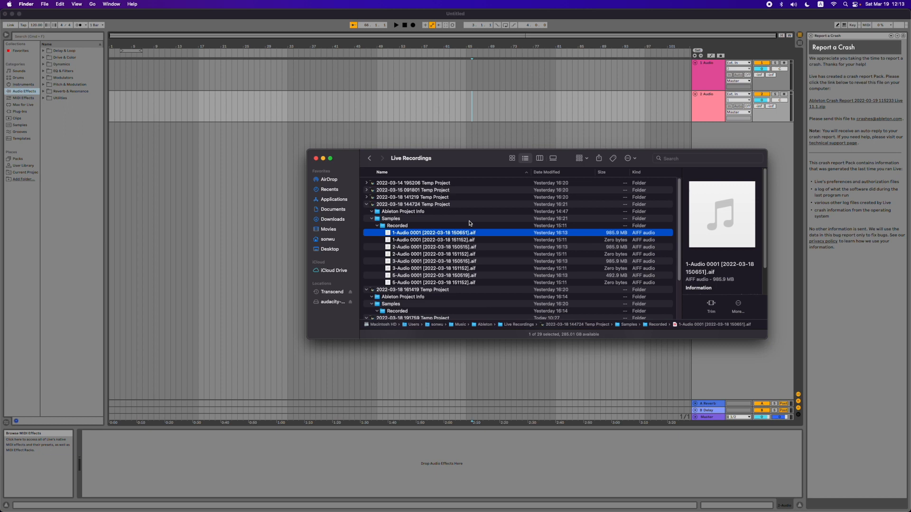
pyautogui.moveTo(470, 223)
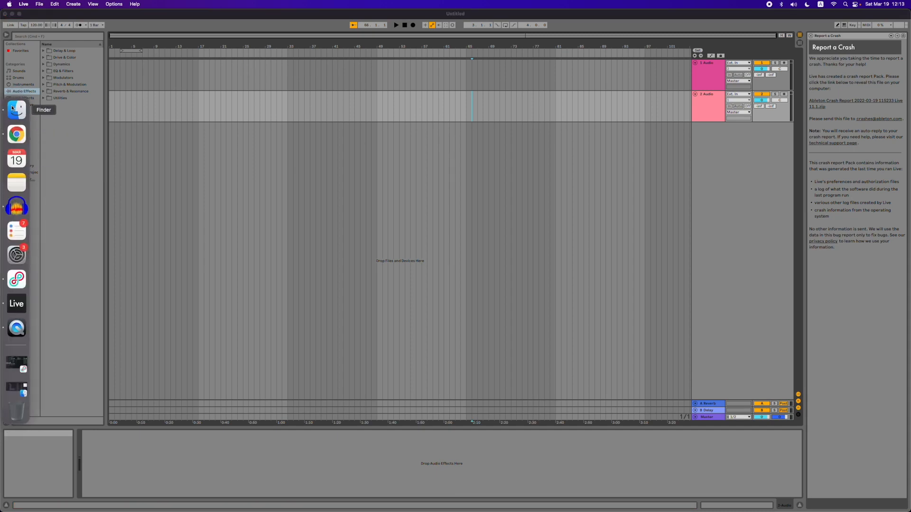
# Step: Launch Audacity from the Dock
pyautogui.click(16, 109)
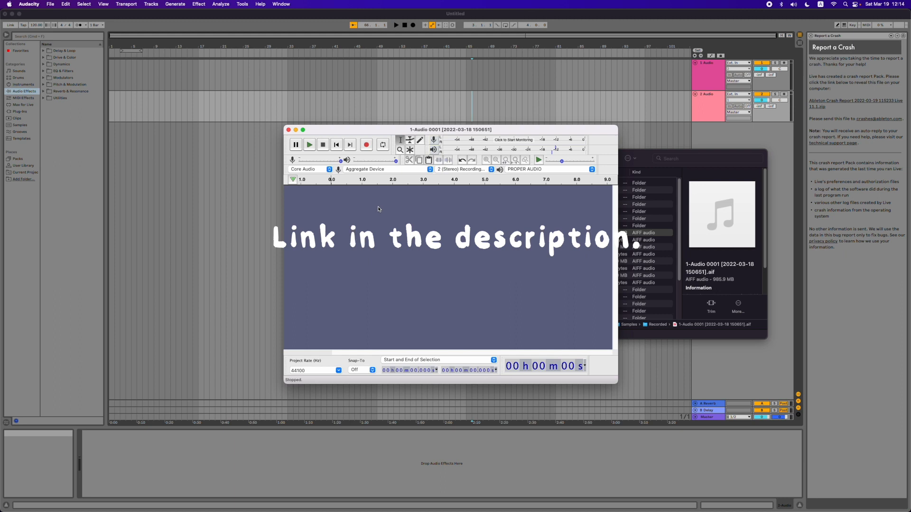
pyautogui.moveTo(419, 197)
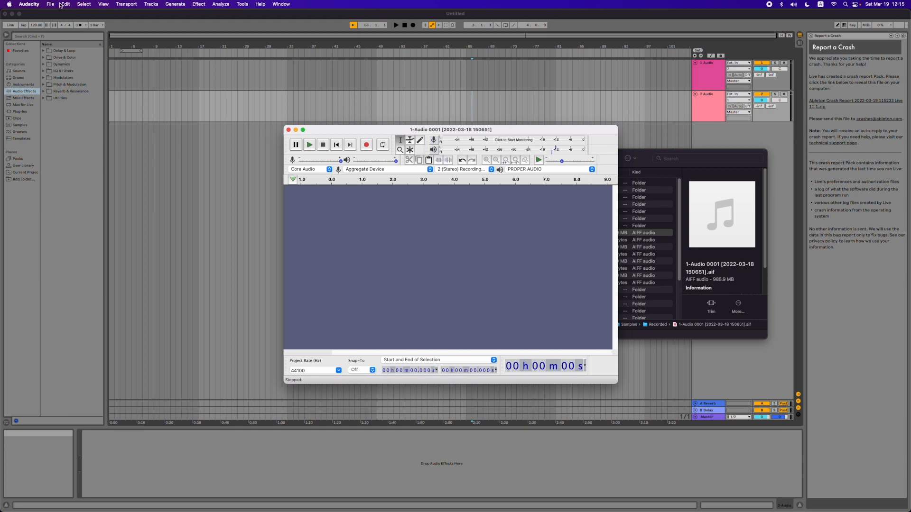
# Step: Choose File > Import > Raw Data to bring up the import file picker
pyautogui.click(50, 4)
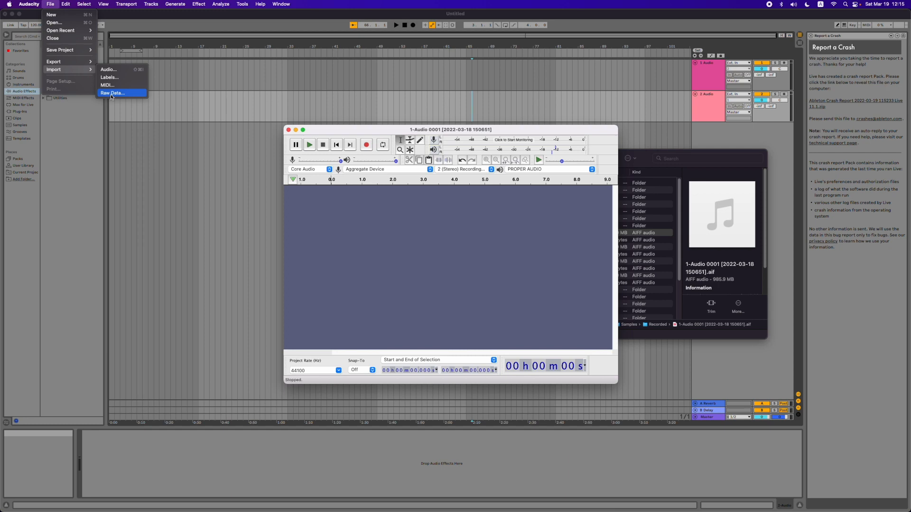
pyautogui.click(114, 93)
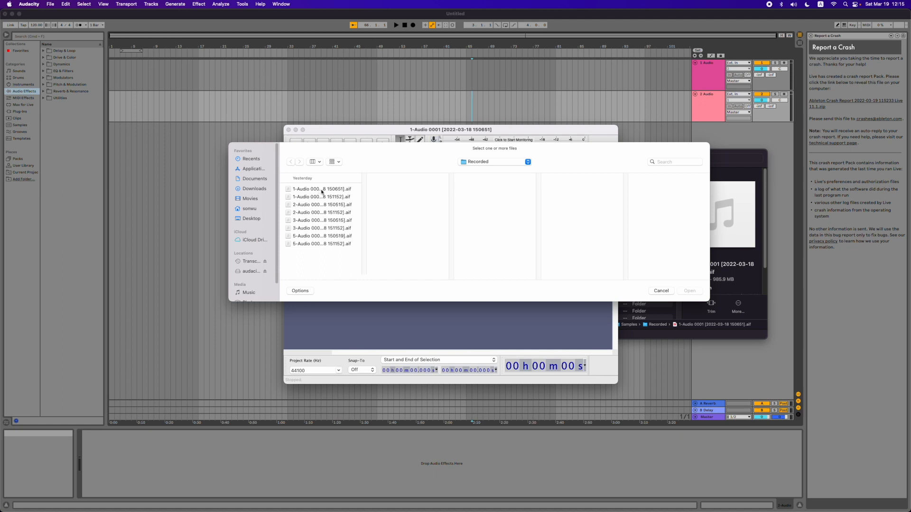
pyautogui.click(321, 189)
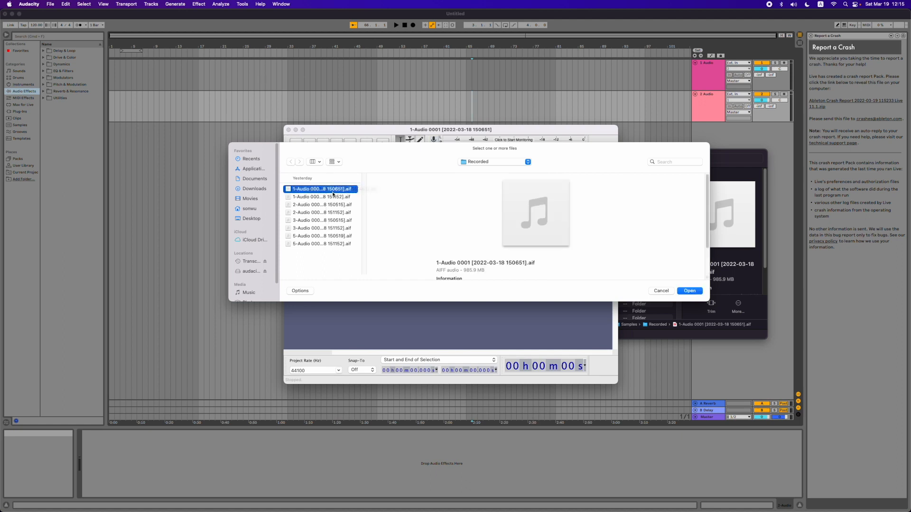
pyautogui.click(249, 209)
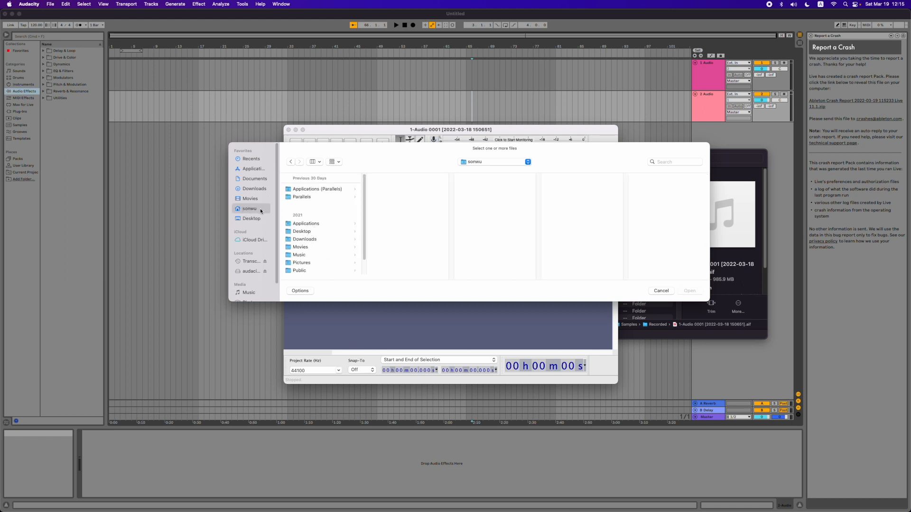
pyautogui.click(298, 254)
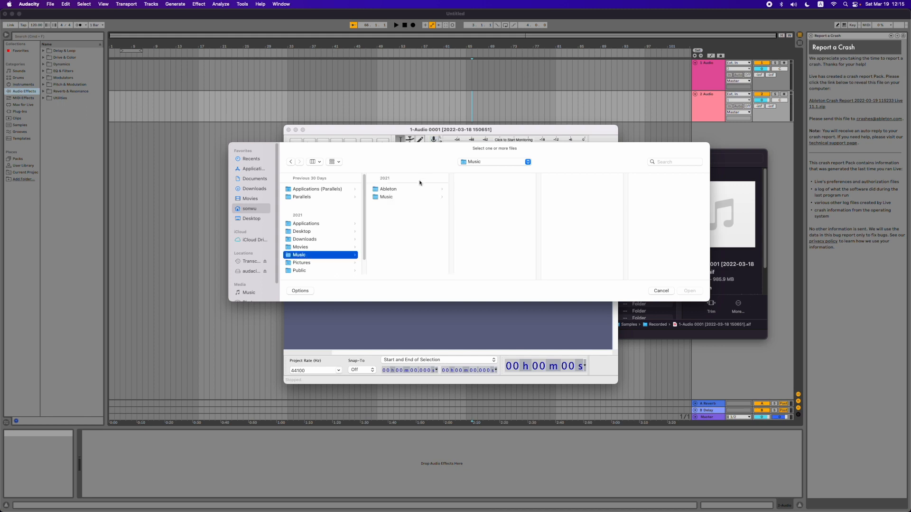
pyautogui.click(388, 188)
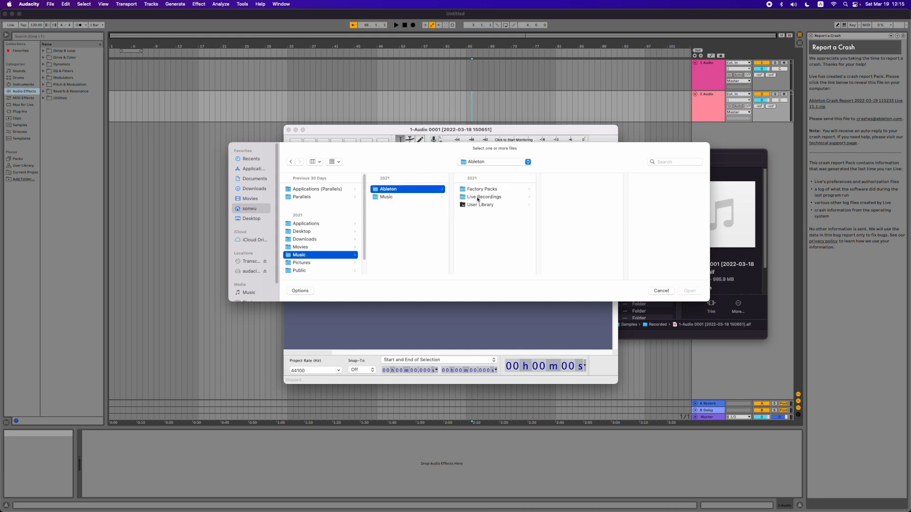
pyautogui.click(483, 196)
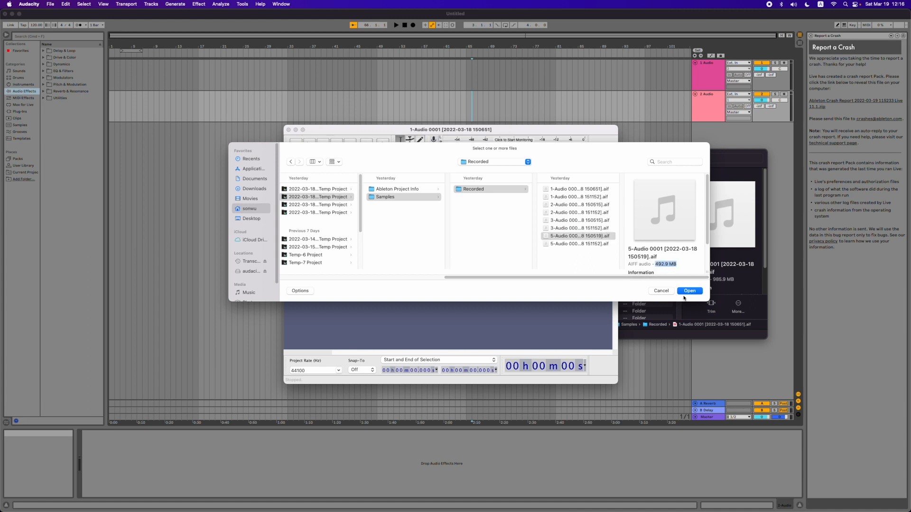
pyautogui.click(688, 290)
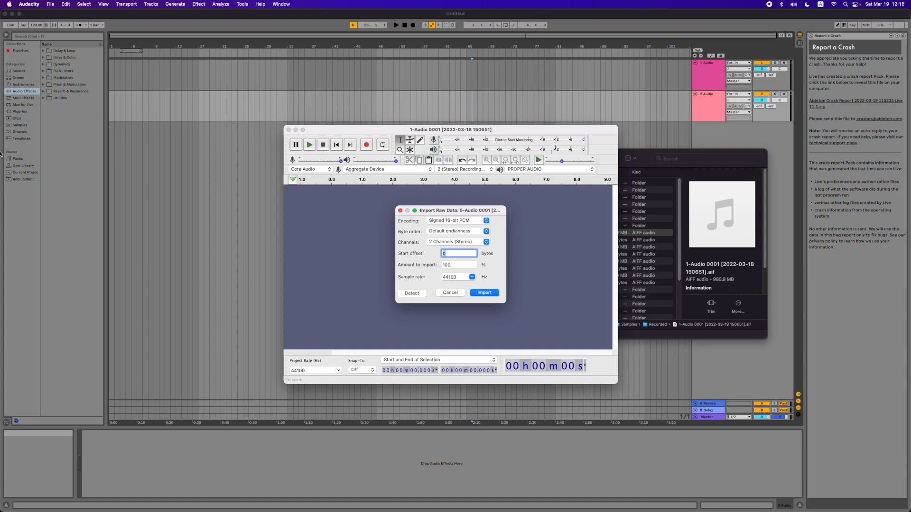
pyautogui.click(16, 134)
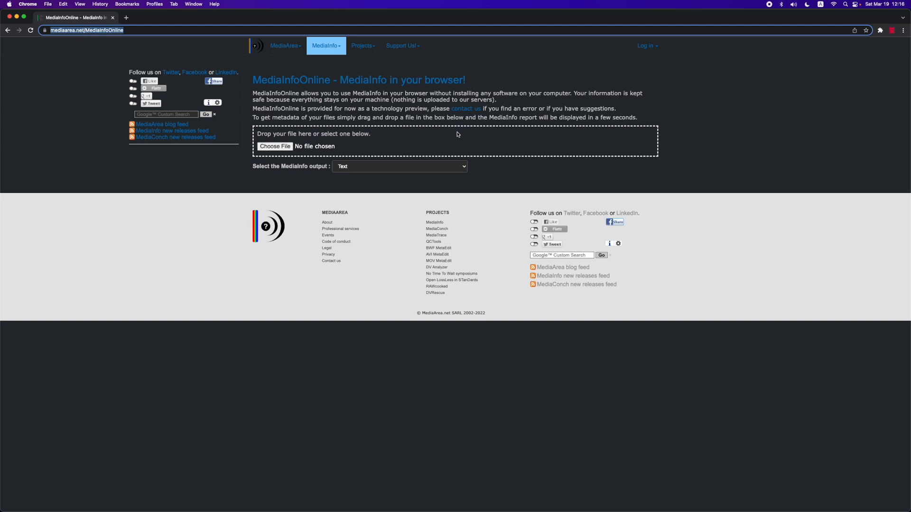
pyautogui.moveTo(455, 134)
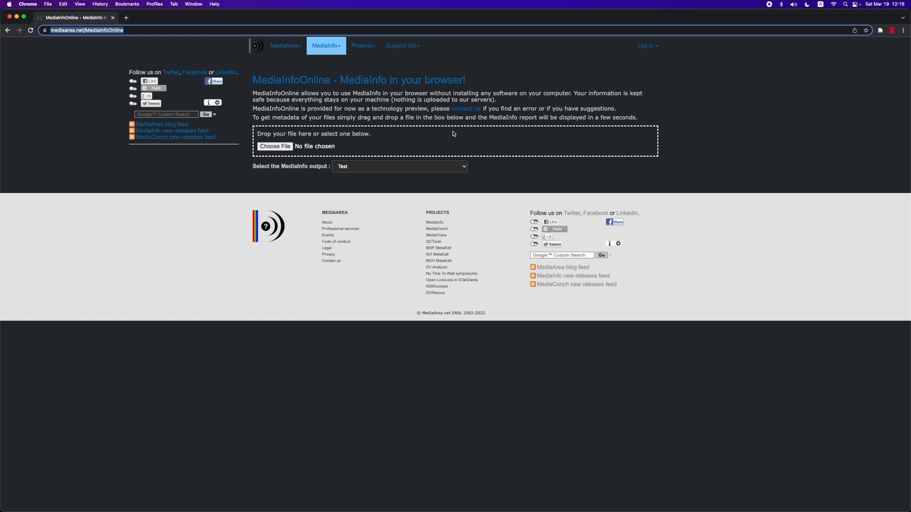
pyautogui.moveTo(277, 134)
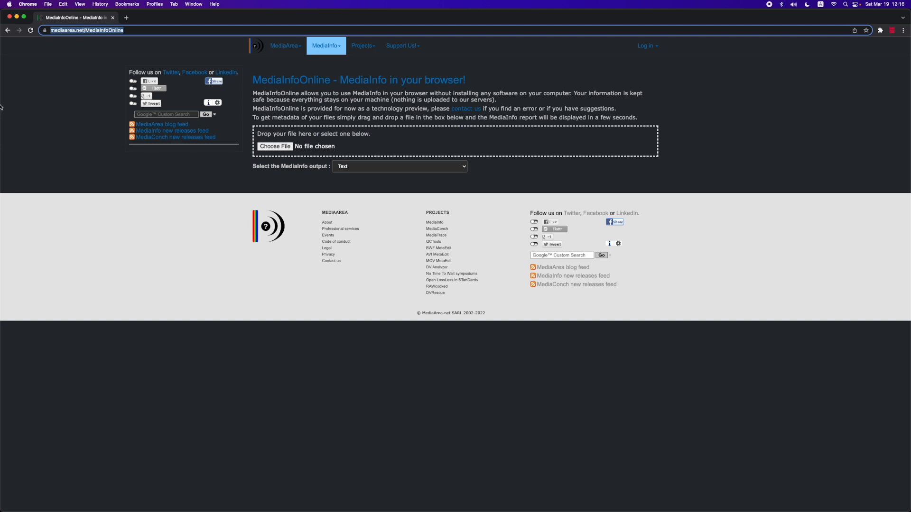
pyautogui.moveTo(16, 254)
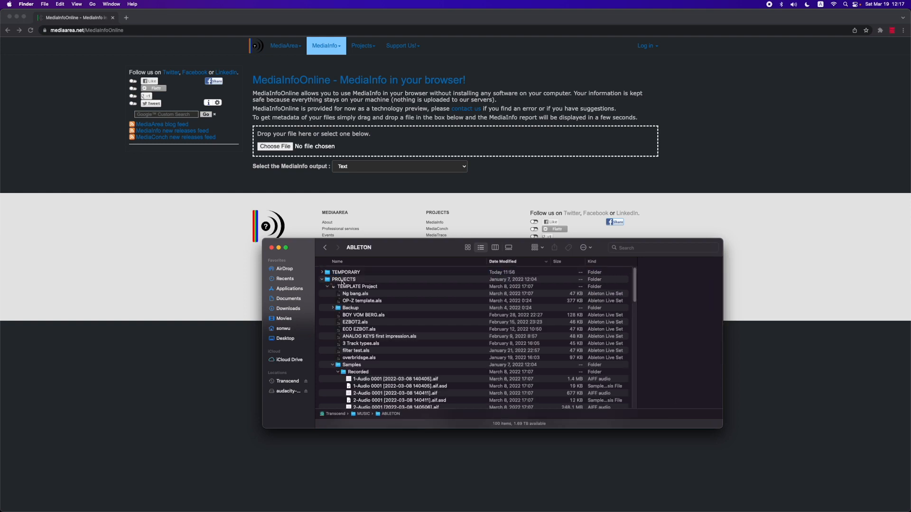
pyautogui.scroll(-3)
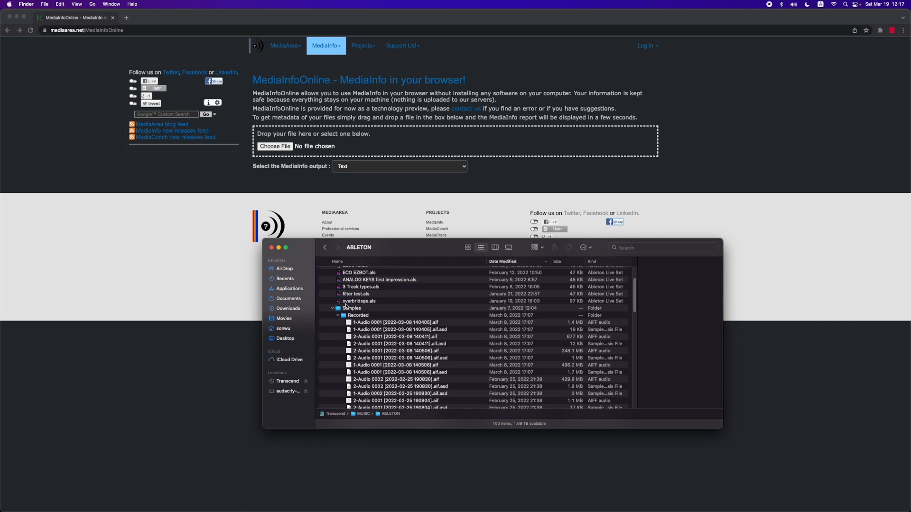
pyautogui.click(396, 336)
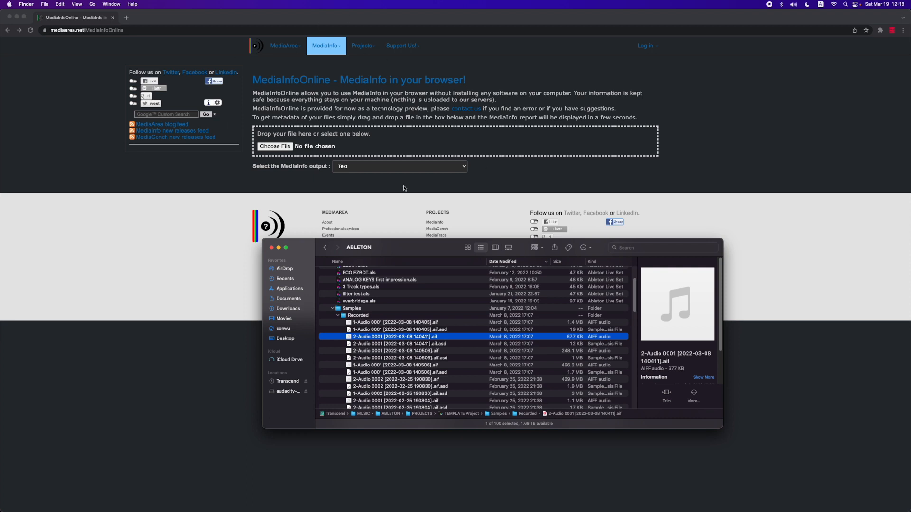
pyautogui.moveTo(349, 125)
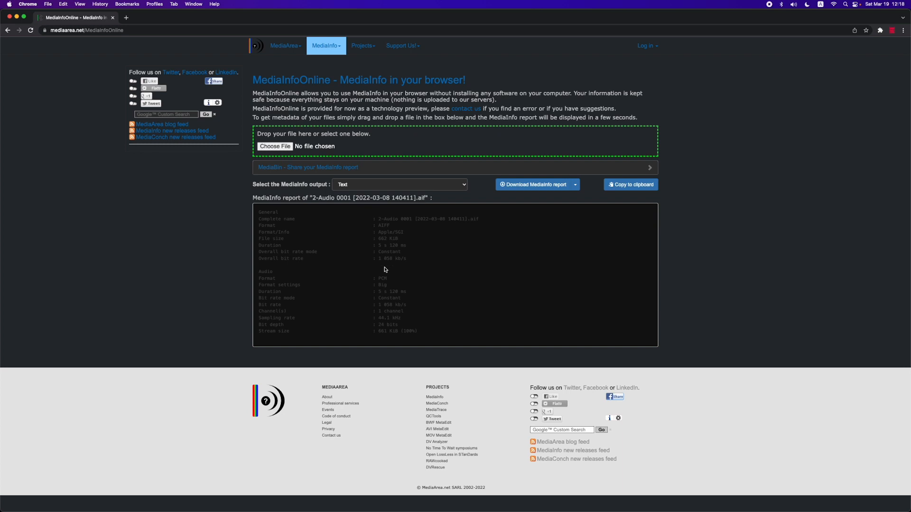
pyautogui.moveTo(520, 244)
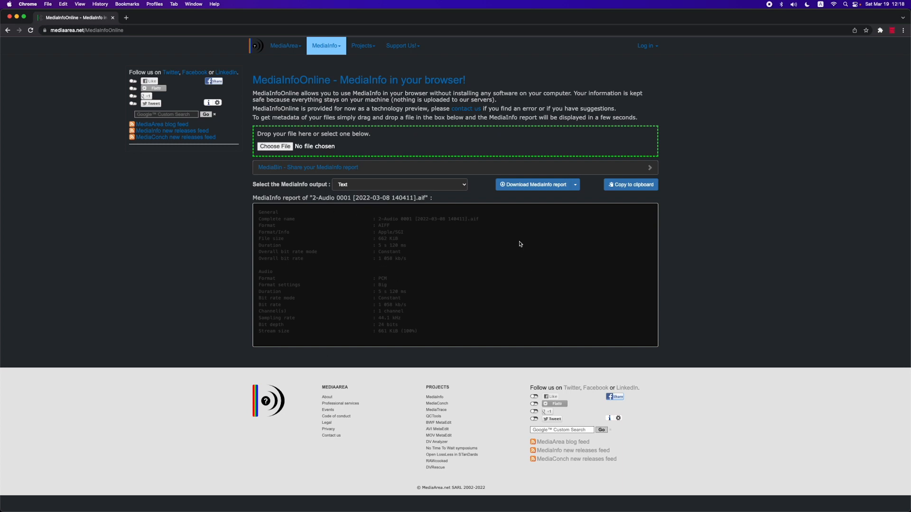
pyautogui.moveTo(464, 347)
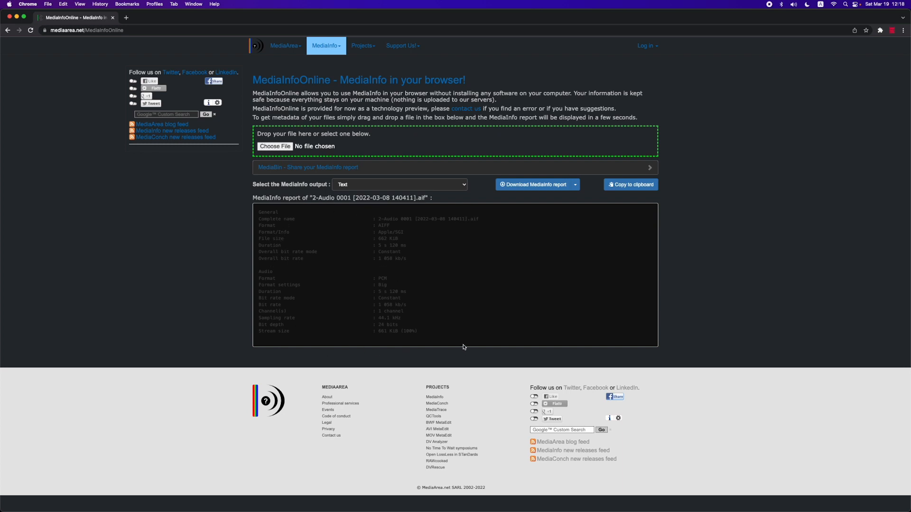
pyautogui.moveTo(378, 324)
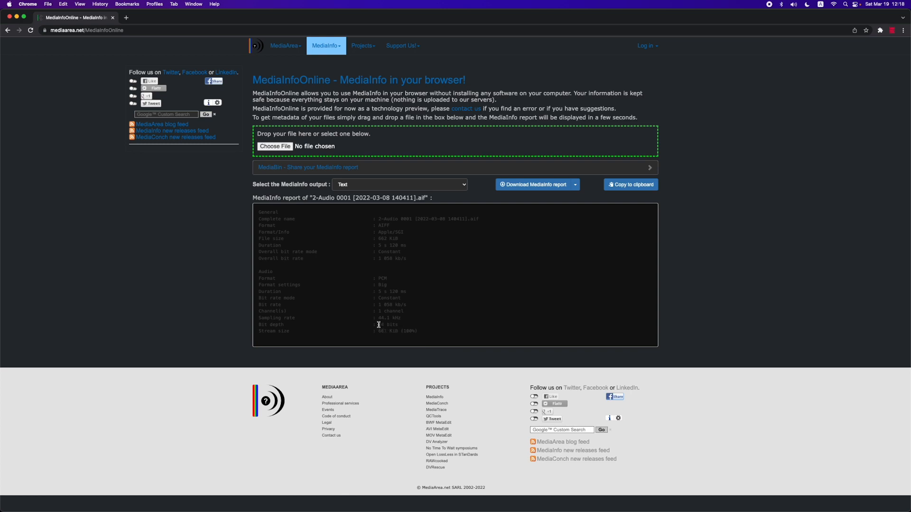
# Step: Check the report's single-channel count and big-endian byte order for the 140411 recording
pyautogui.doubleClick(387, 324)
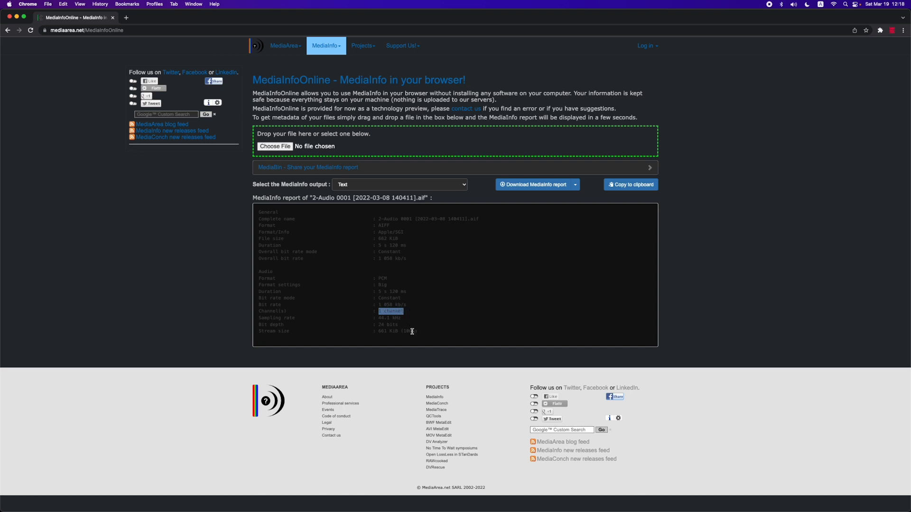
pyautogui.moveTo(407, 327)
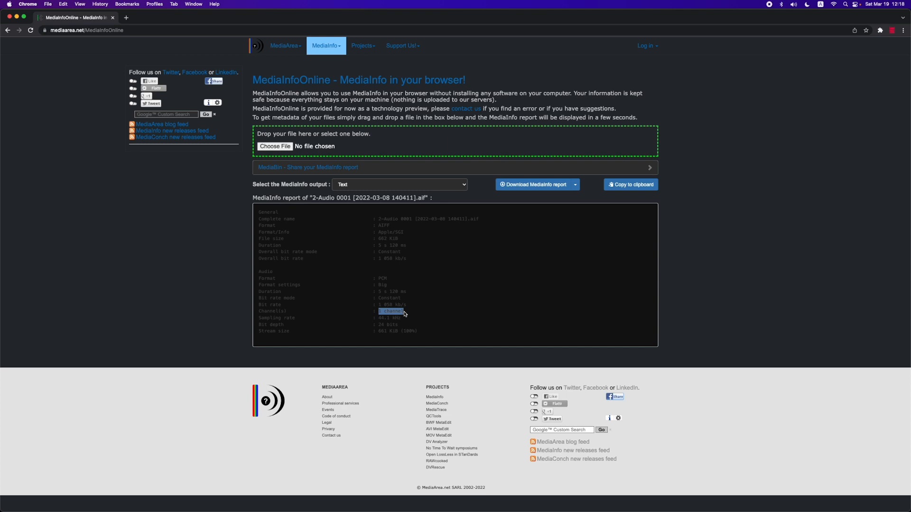
pyautogui.click(391, 311)
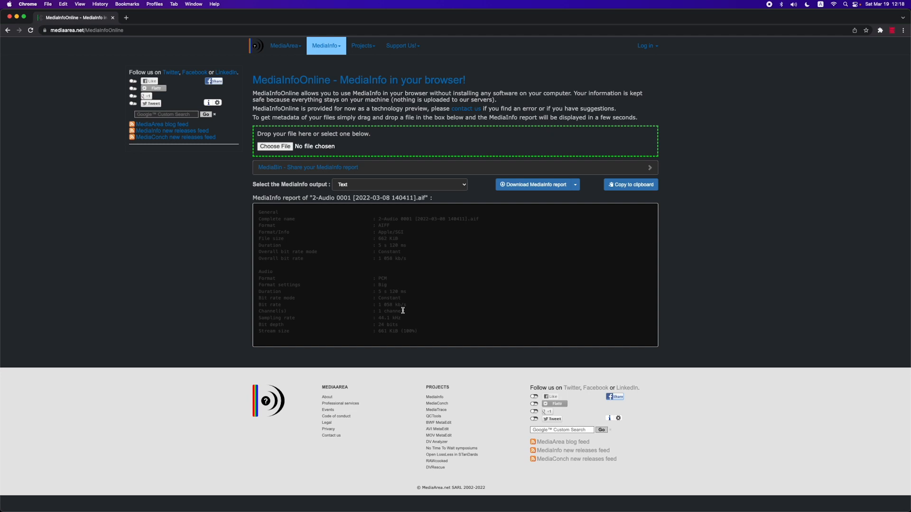
pyautogui.doubleClick(381, 284)
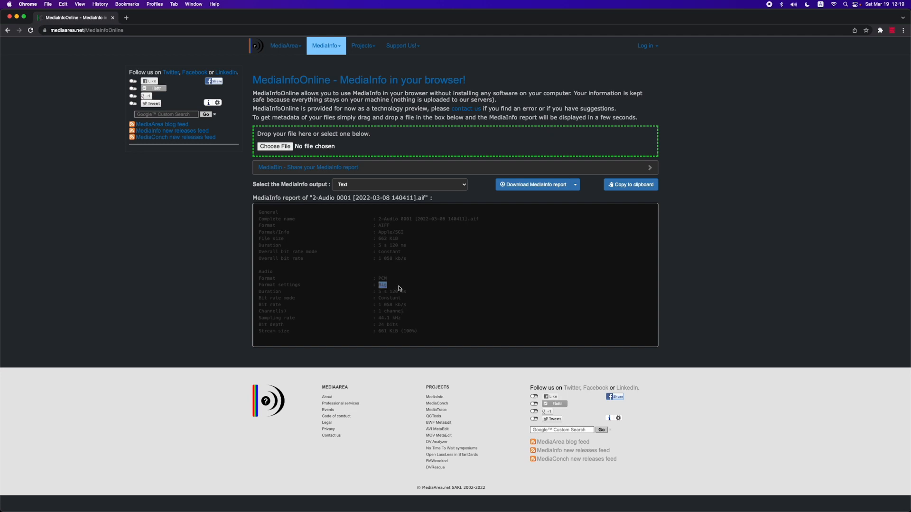
pyautogui.moveTo(70, 305)
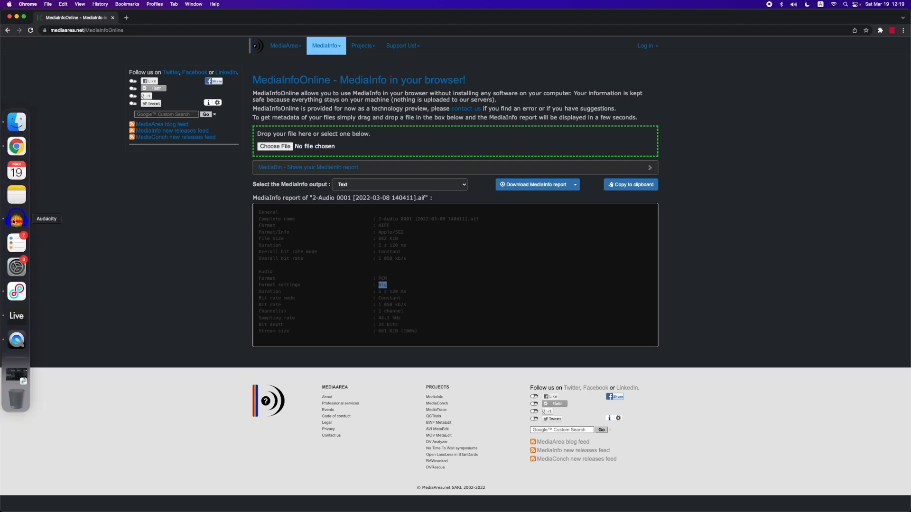
# Step: In Import Raw Data, set Signed 24-bit PCM, big-endian, mono, and 44100 Hz
pyautogui.click(16, 218)
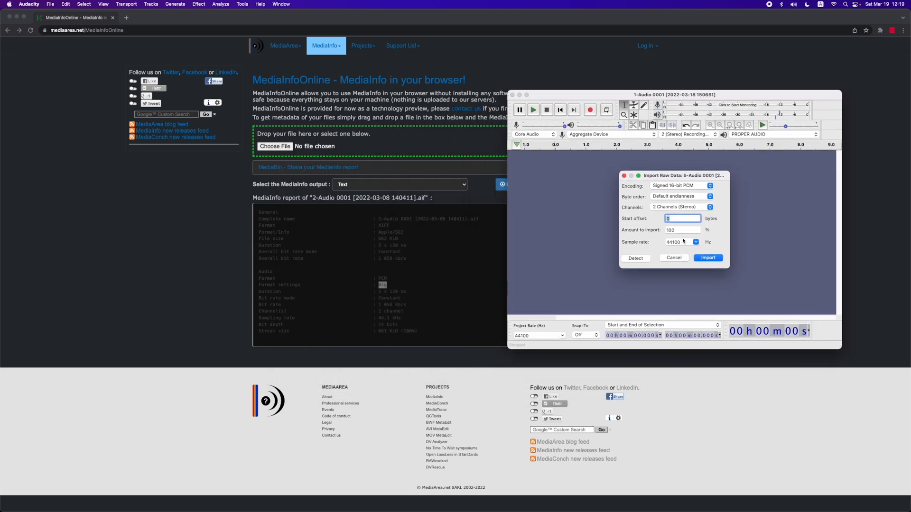
pyautogui.moveTo(437, 285)
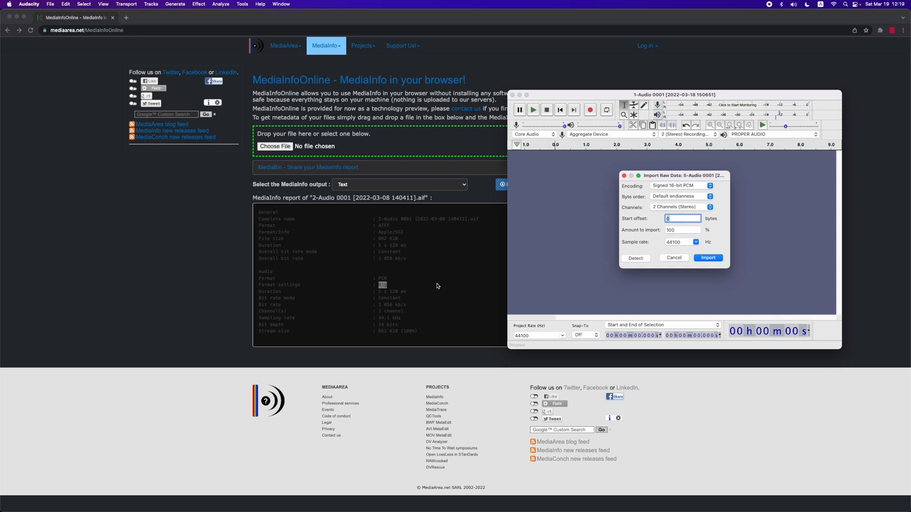
pyautogui.moveTo(688, 171)
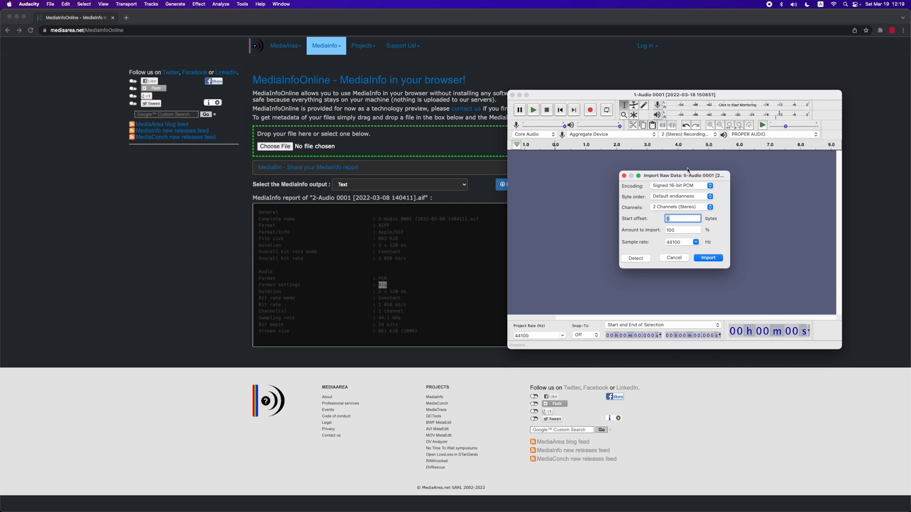
pyautogui.moveTo(678, 186)
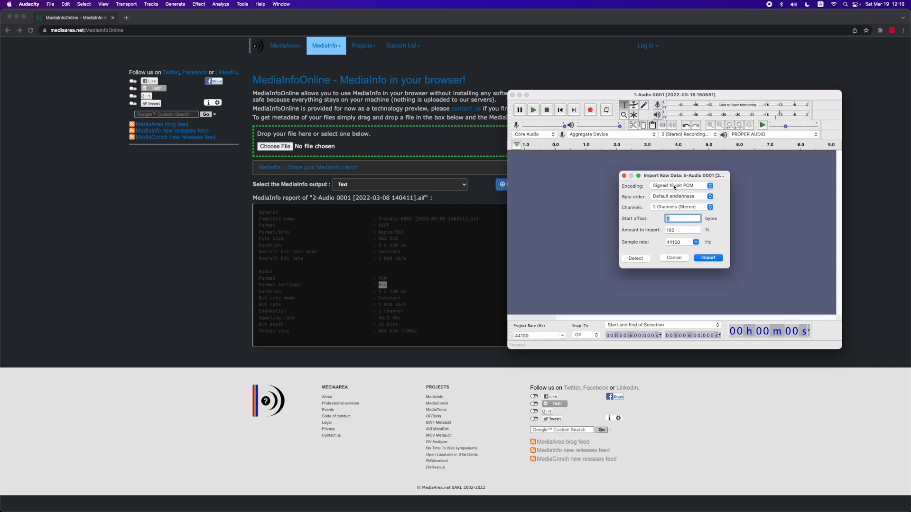
pyautogui.moveTo(264, 336)
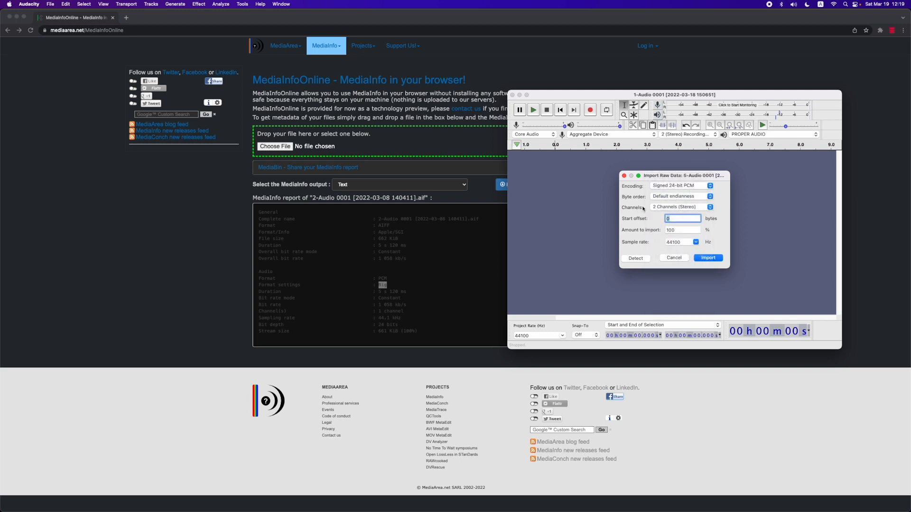
pyautogui.moveTo(295, 291)
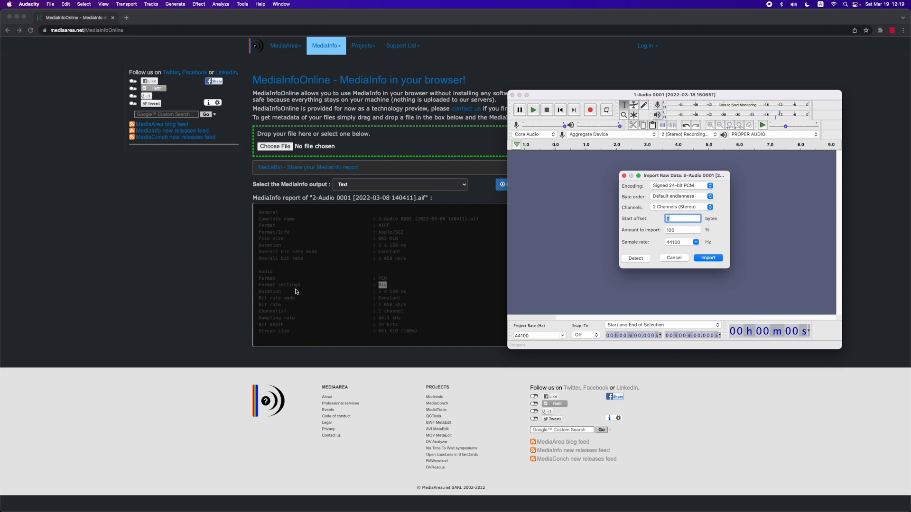
pyautogui.moveTo(383, 291)
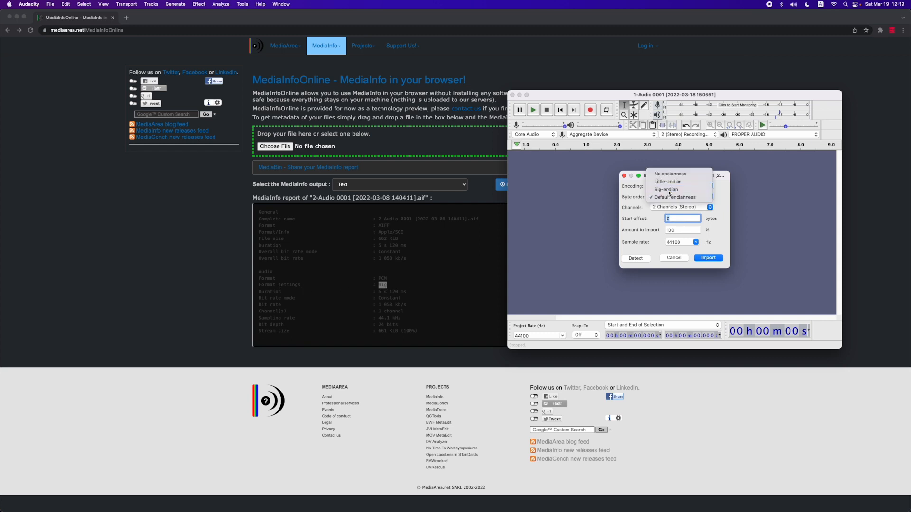
pyautogui.click(666, 190)
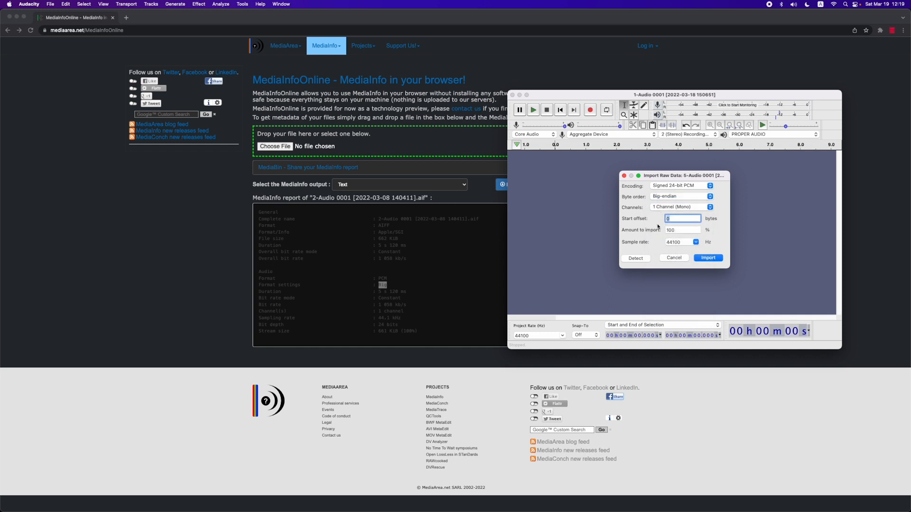
pyautogui.moveTo(531, 284)
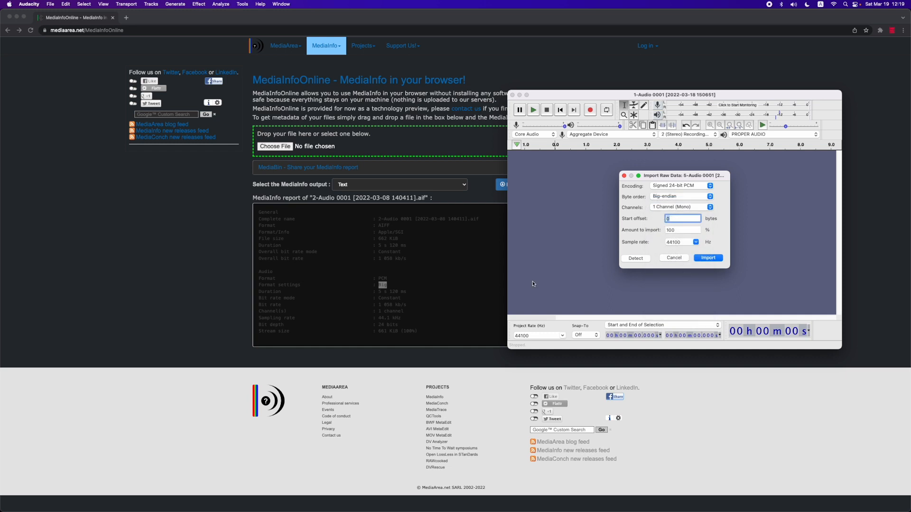
pyautogui.moveTo(383, 320)
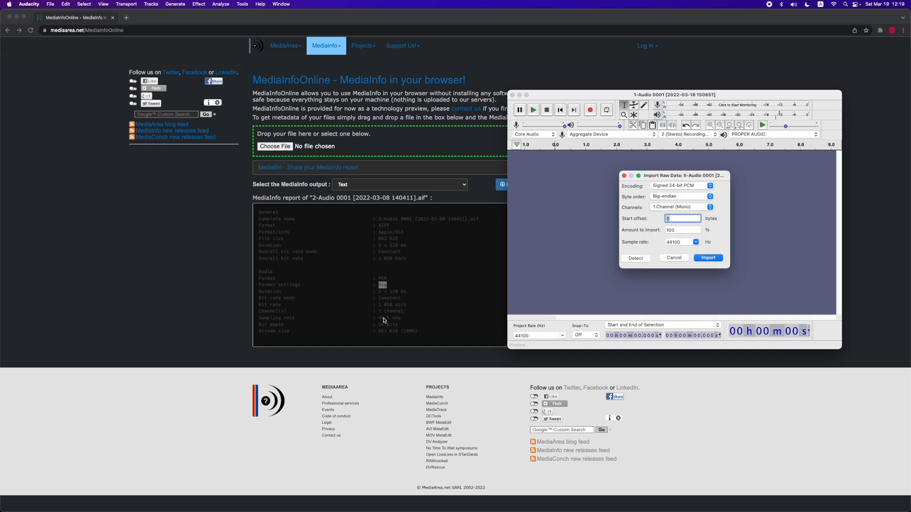
pyautogui.click(695, 242)
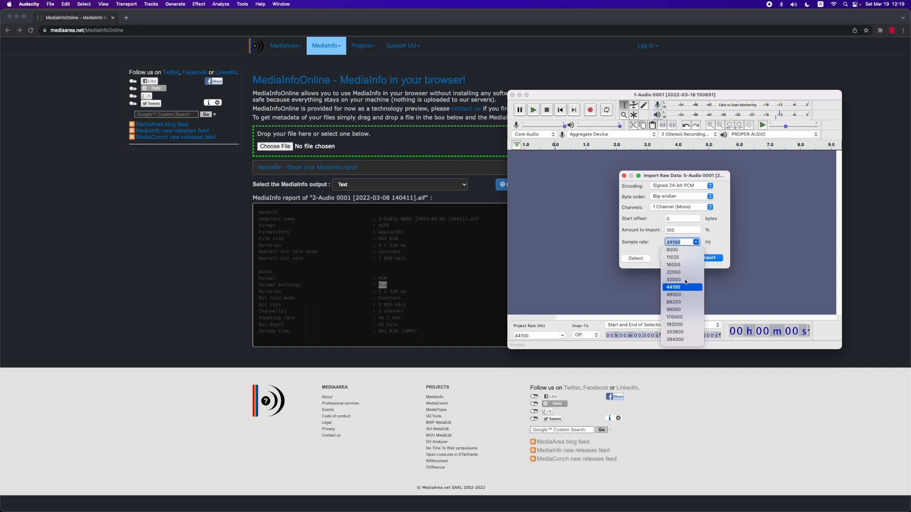
pyautogui.click(672, 287)
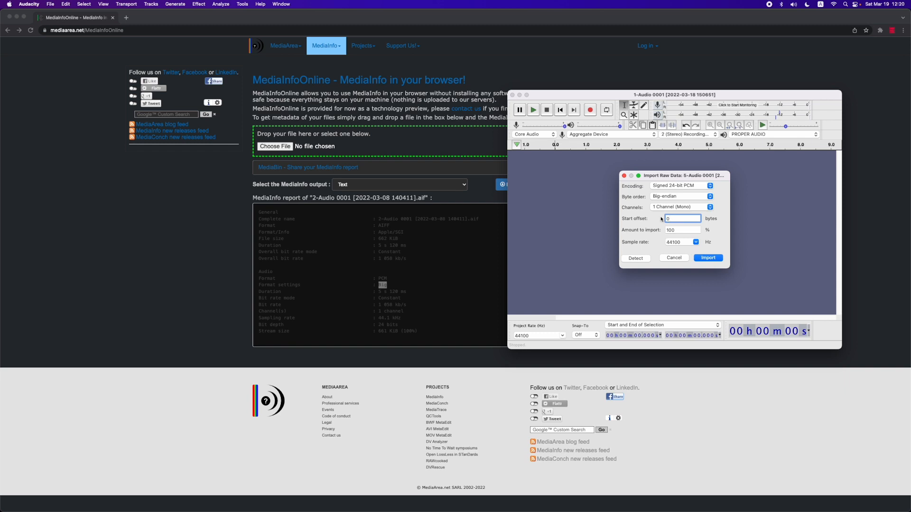
pyautogui.moveTo(586, 177)
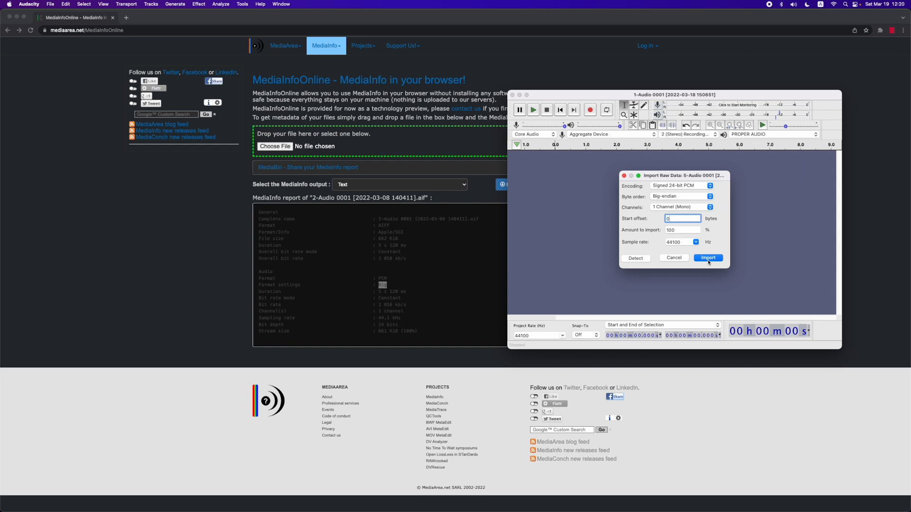
# Step: Import the 5-Audio raw data, then play and stop the resulting mono track
pyautogui.click(707, 258)
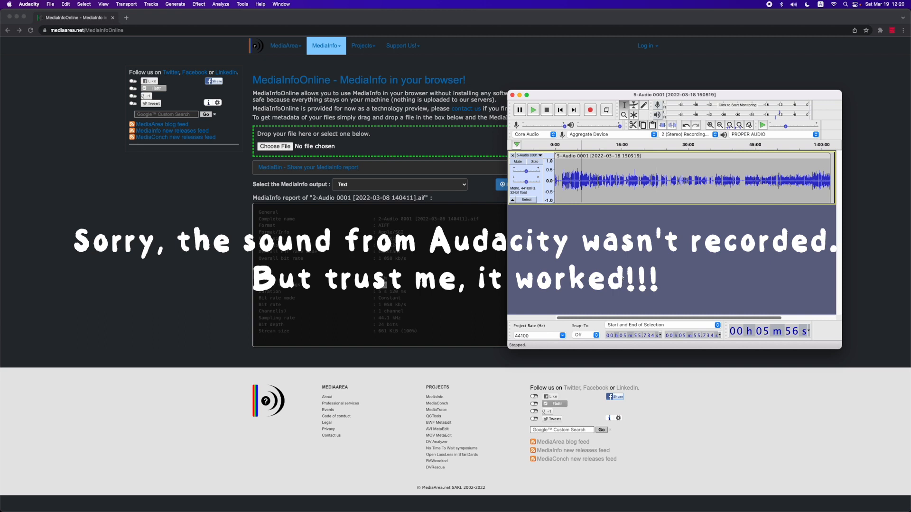
pyautogui.click(532, 110)
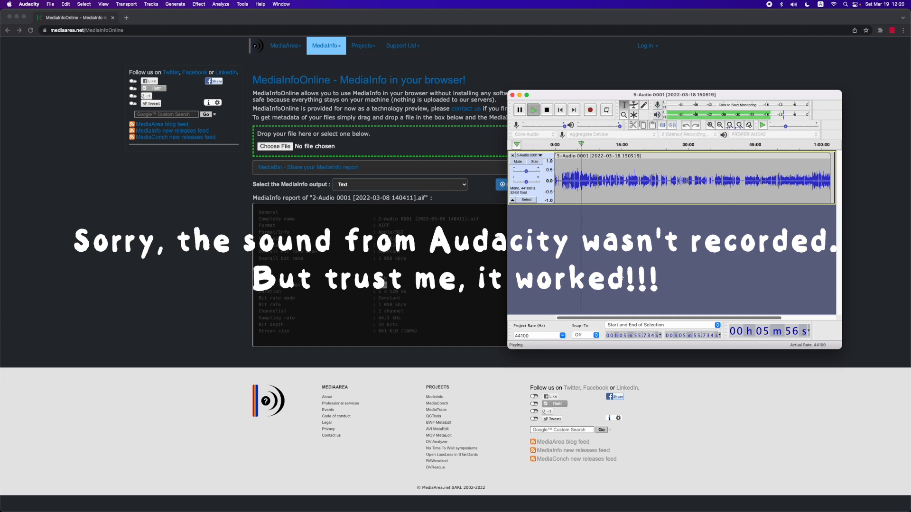
pyautogui.click(546, 110)
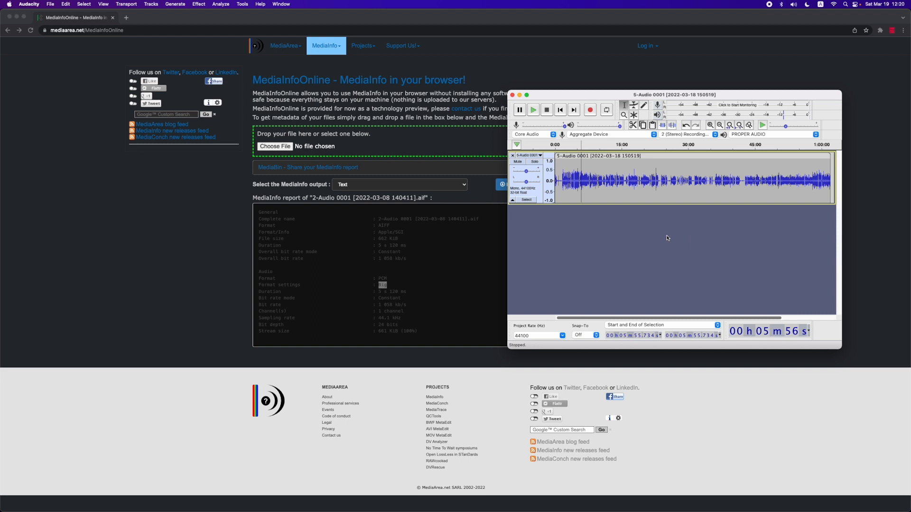
pyautogui.moveTo(666, 238)
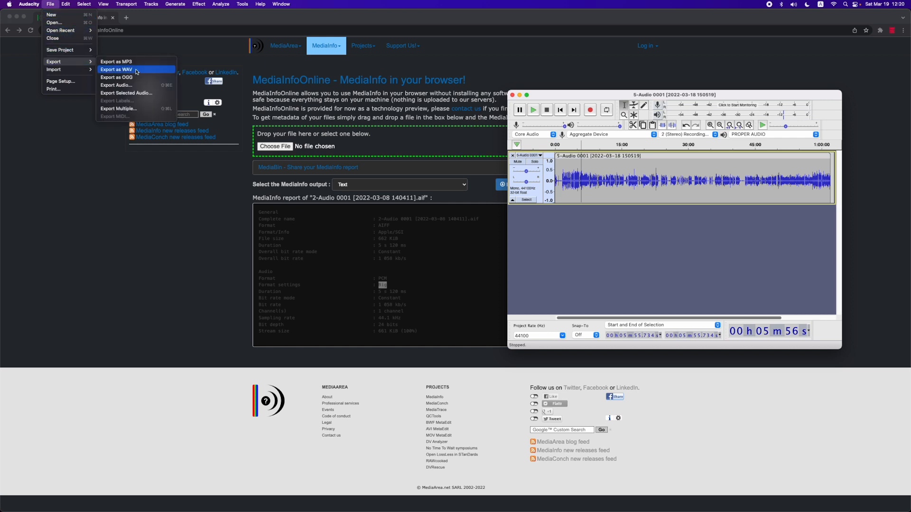
# Step: Export the track as AIFF named TEST, replacing the existing test.aiff
pyautogui.click(116, 69)
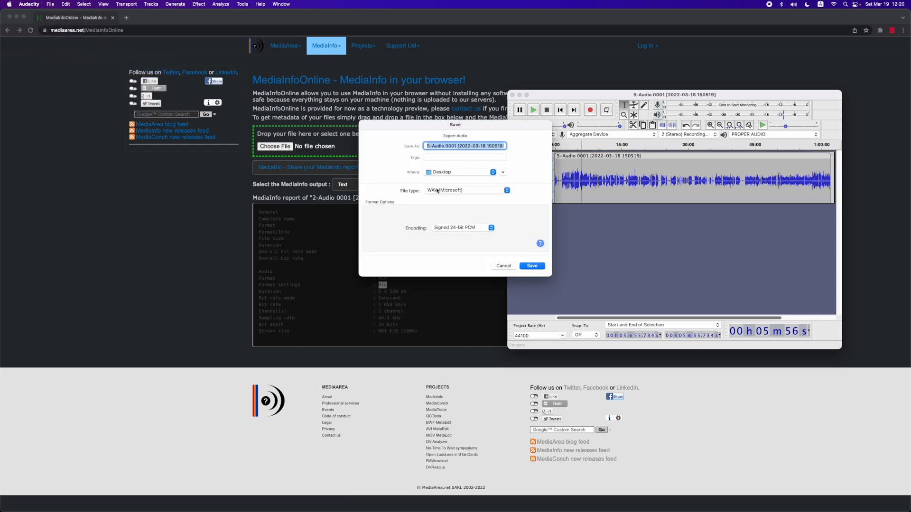
pyautogui.click(506, 190)
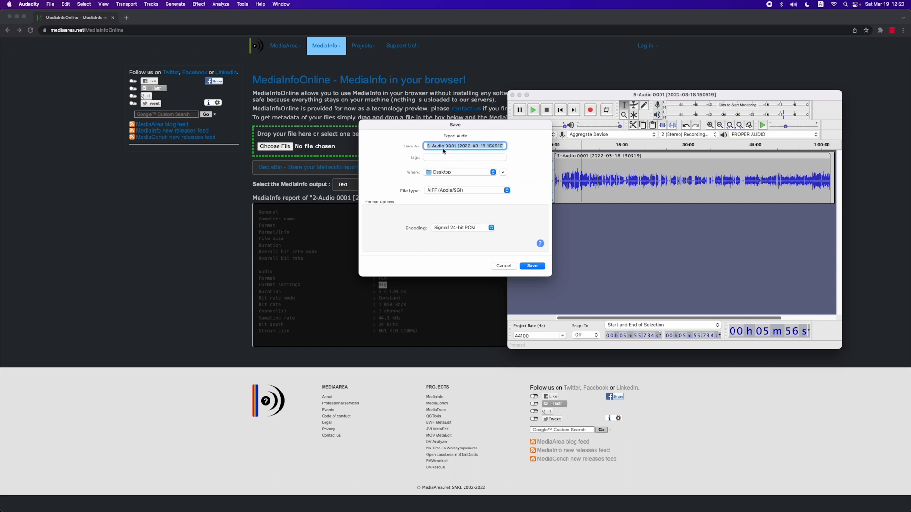
pyautogui.write('TEST')
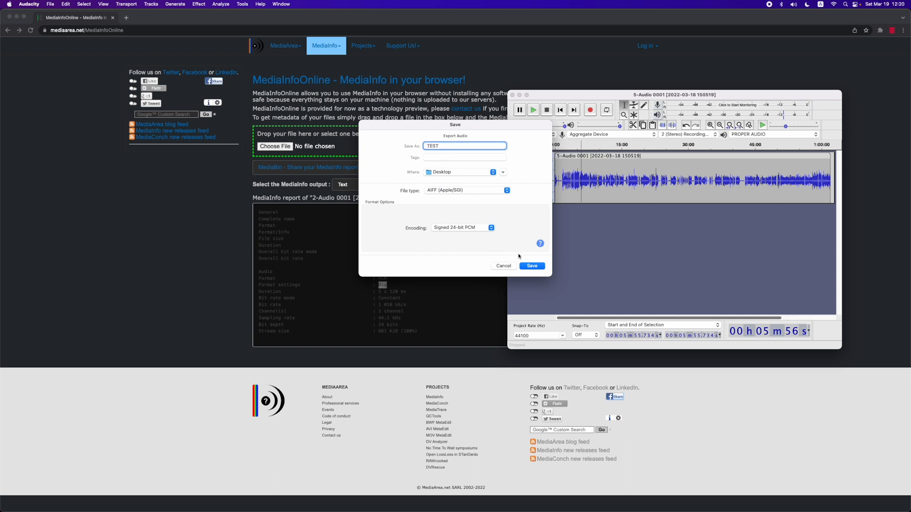
pyautogui.click(530, 266)
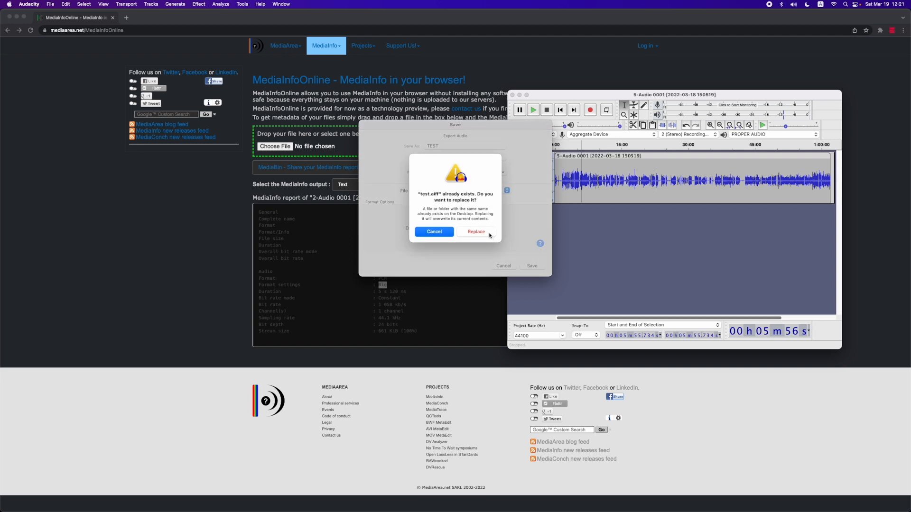
pyautogui.click(476, 232)
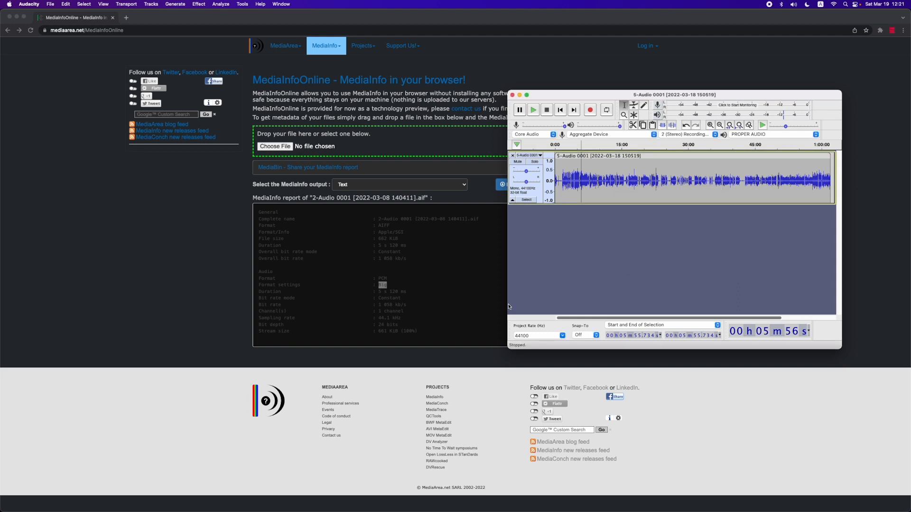
pyautogui.moveTo(602, 266)
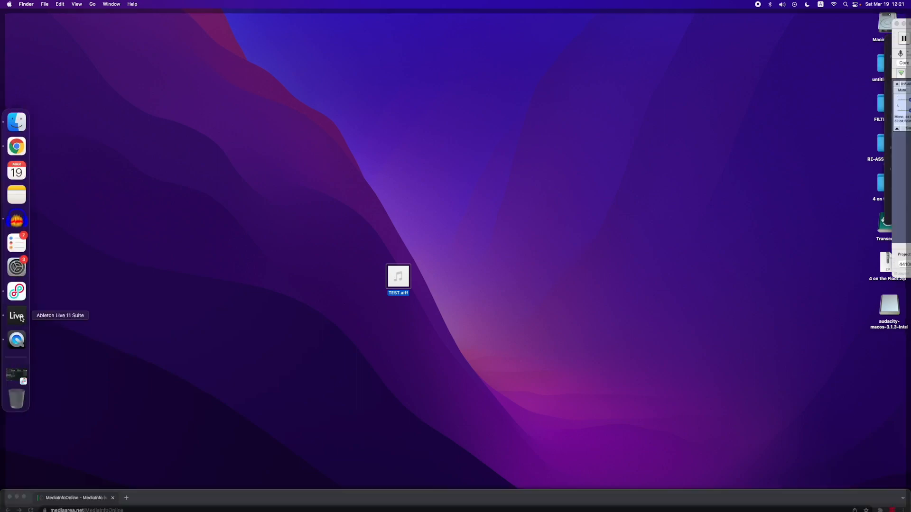
# Step: Launch Ableton Live from the Dock with TEST.aiff showing on the Desktop
pyautogui.click(16, 316)
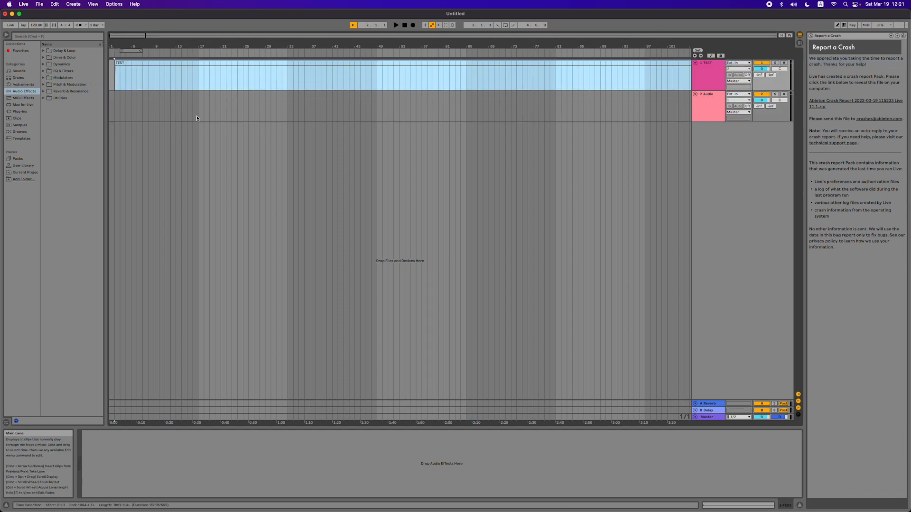
# Step: Select the TEST clip in Arrangement view and open it in Clip View to show its waveform
pyautogui.click(212, 63)
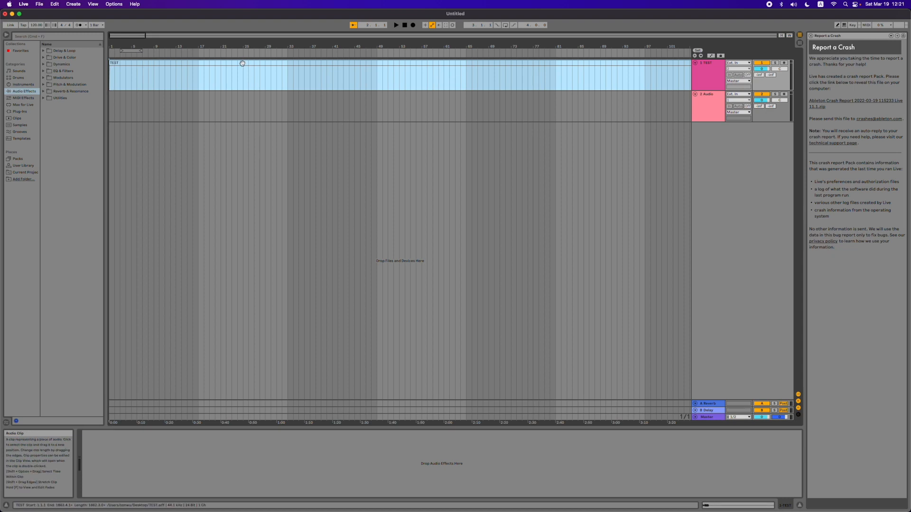
pyautogui.doubleClick(232, 81)
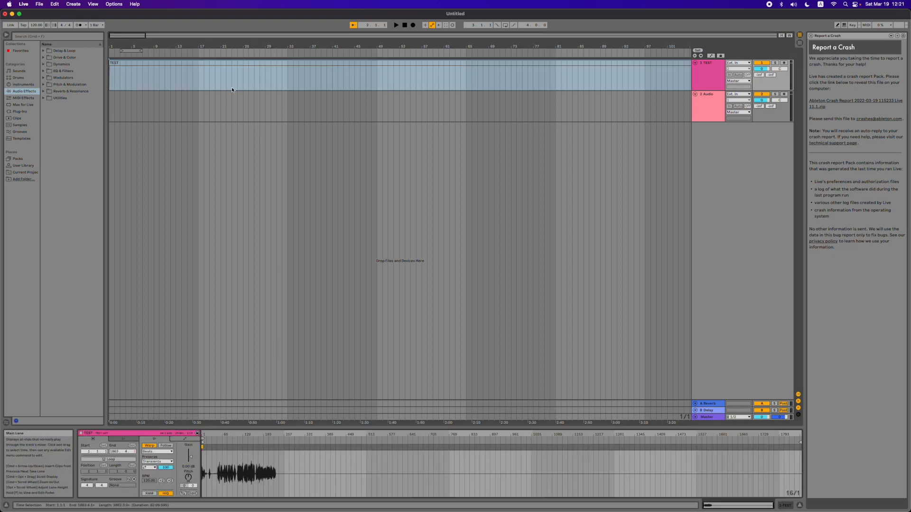